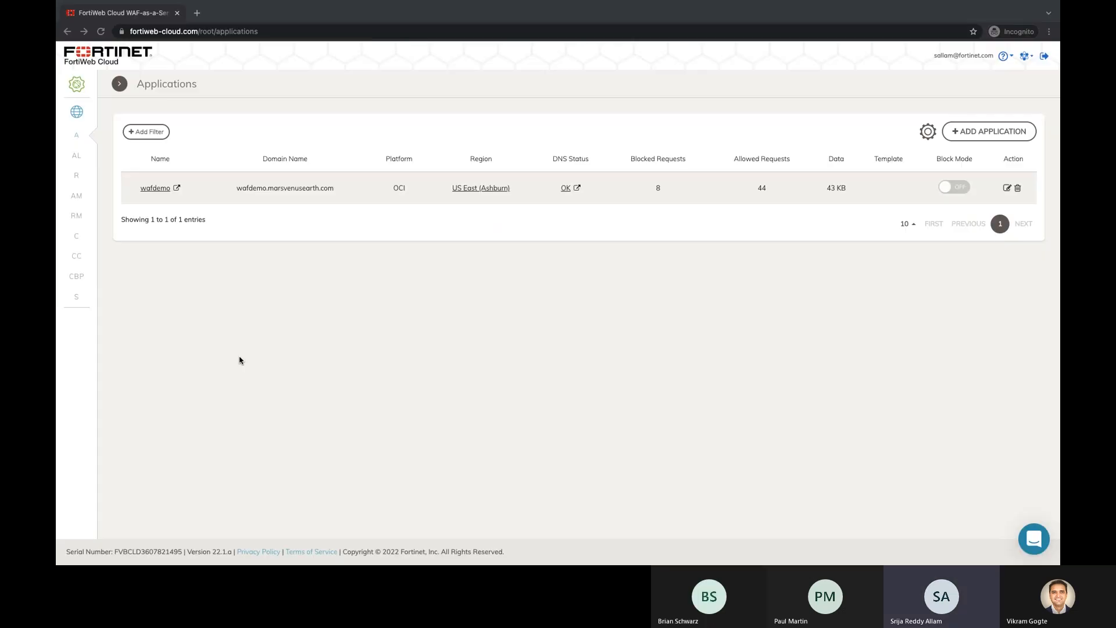
mouse_move(223, 261)
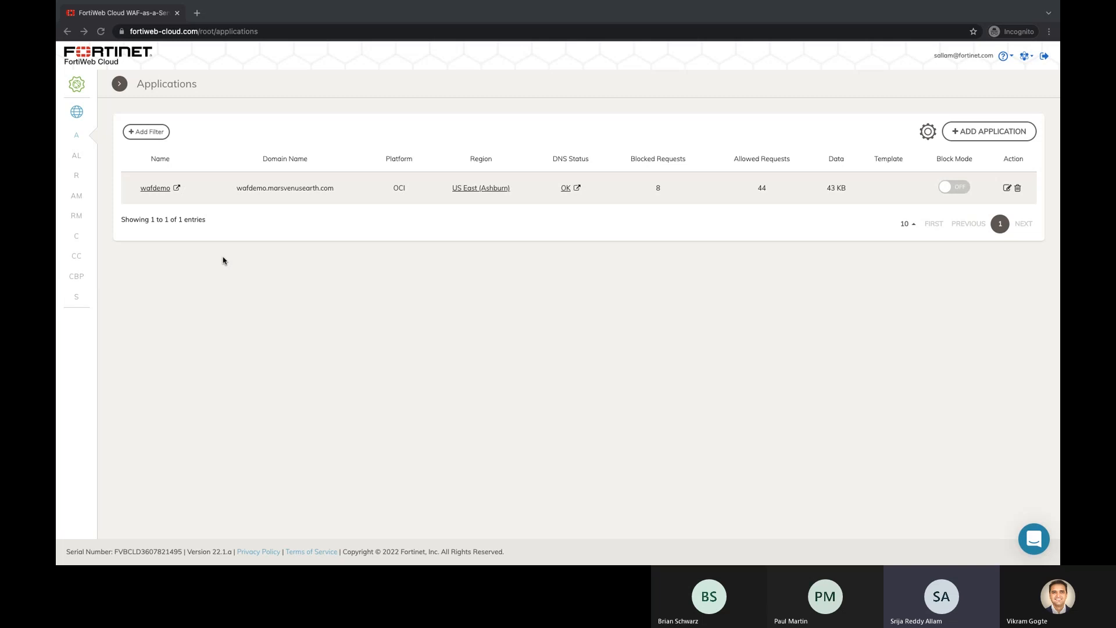
mouse_move(263, 269)
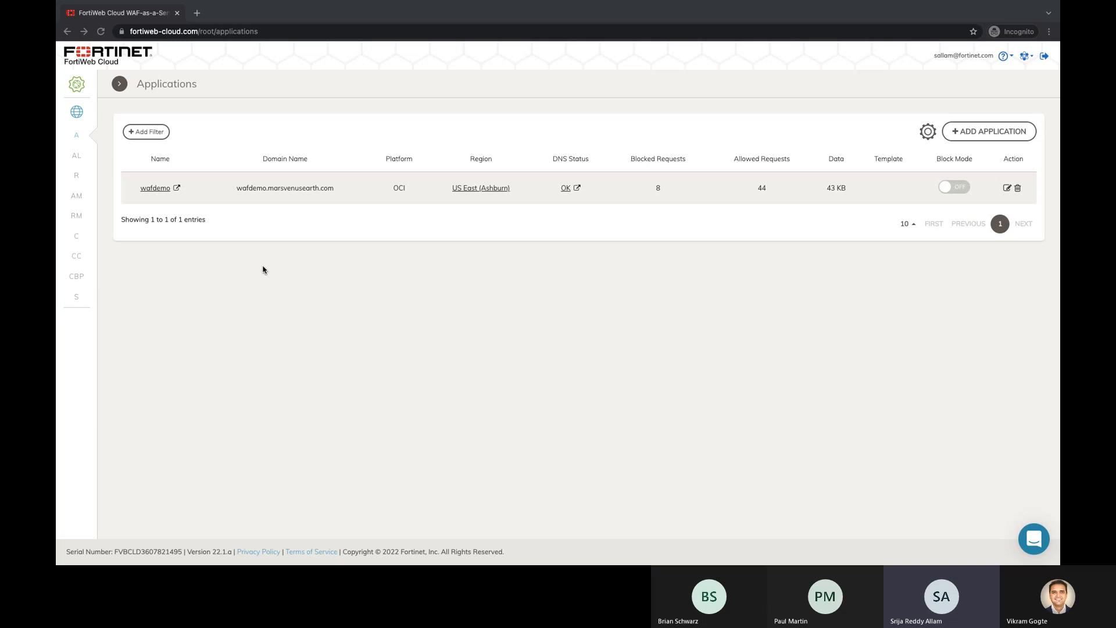
mouse_move(385, 292)
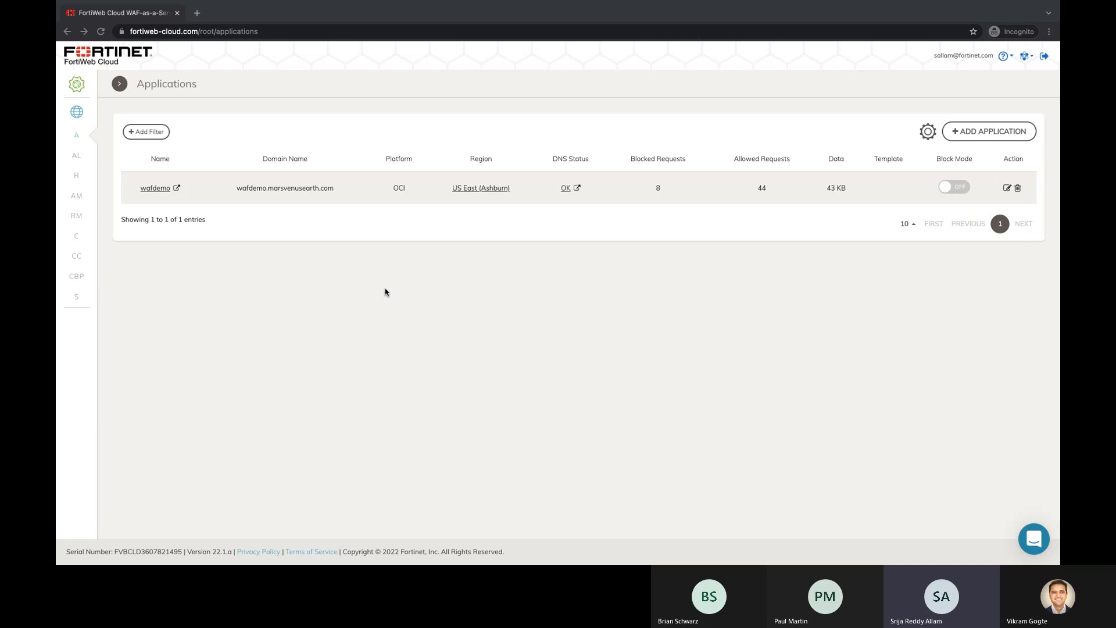
mouse_move(519, 277)
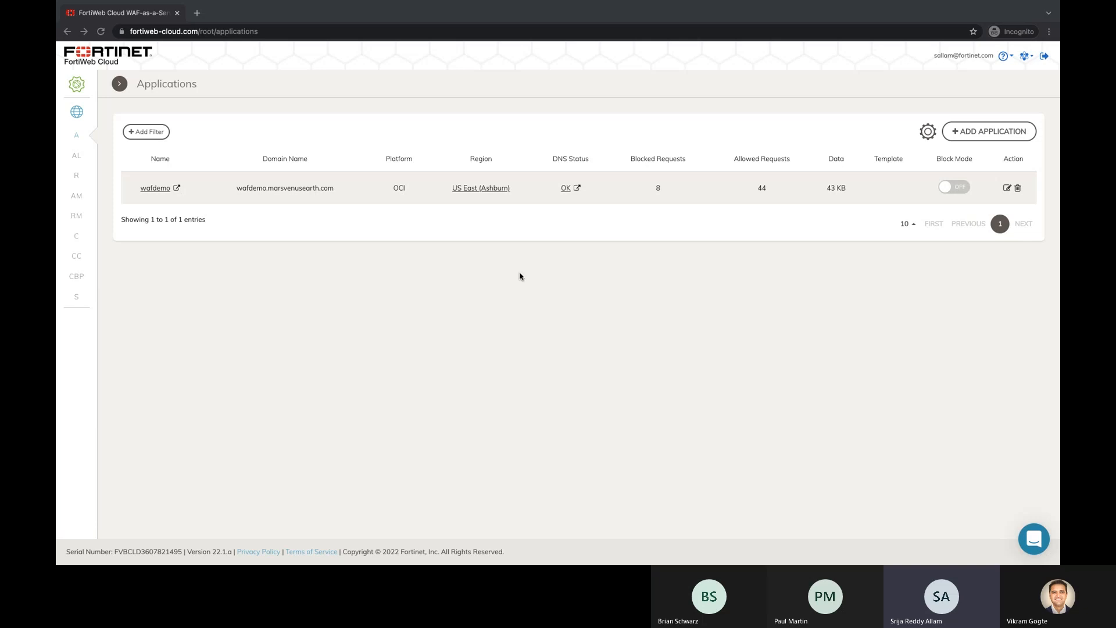
mouse_move(965, 157)
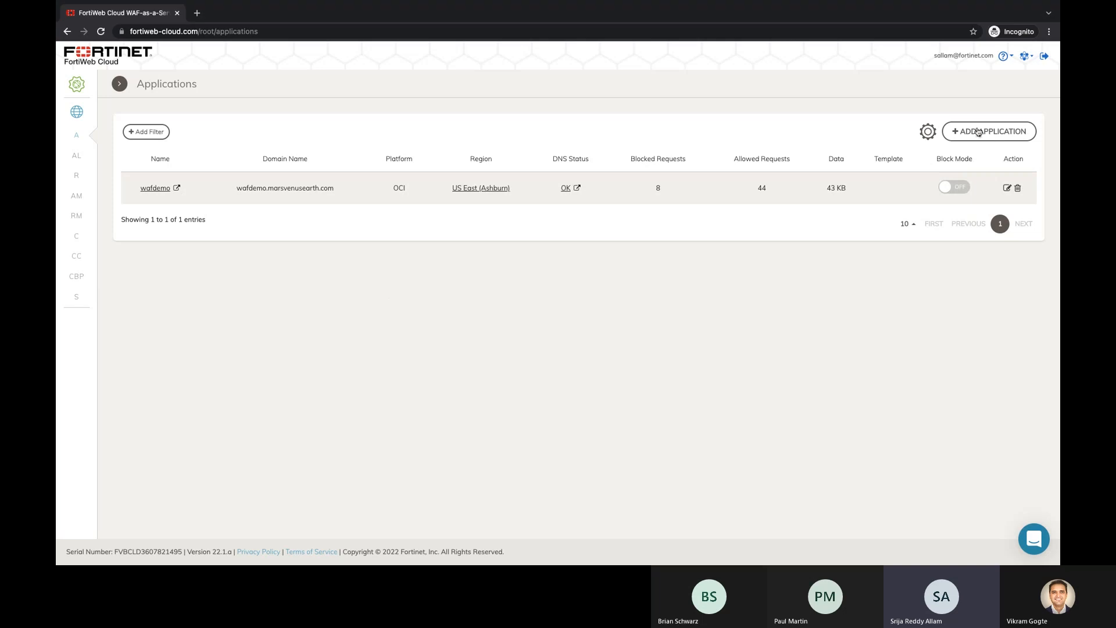
- Start a new web application named dvwa_test with domain dvwa.sallam.com
left_click(988, 132)
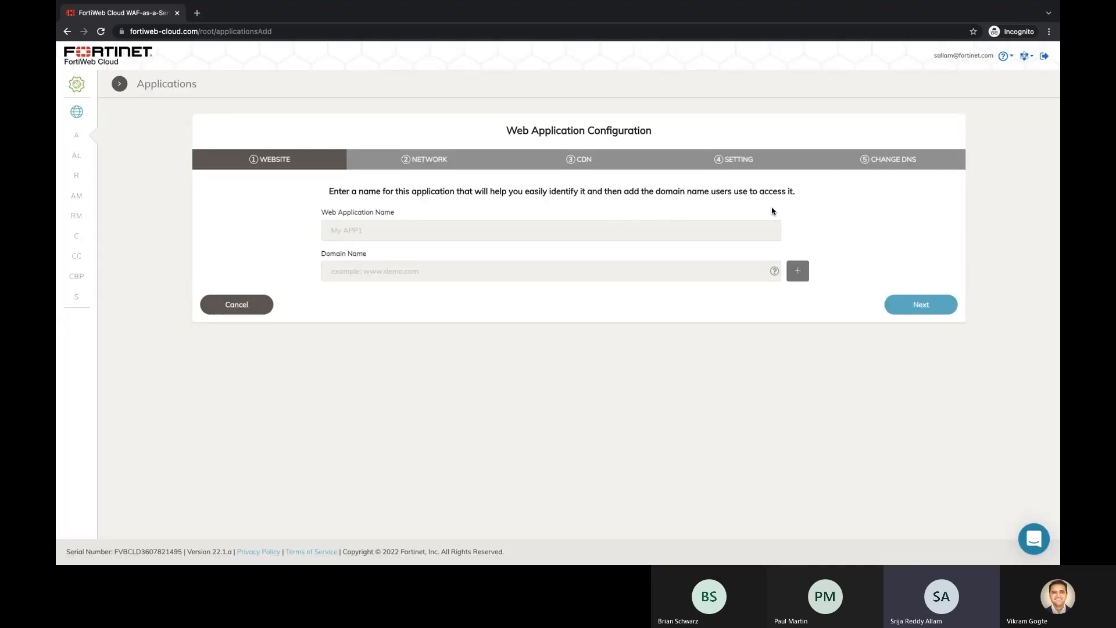
mouse_move(368, 245)
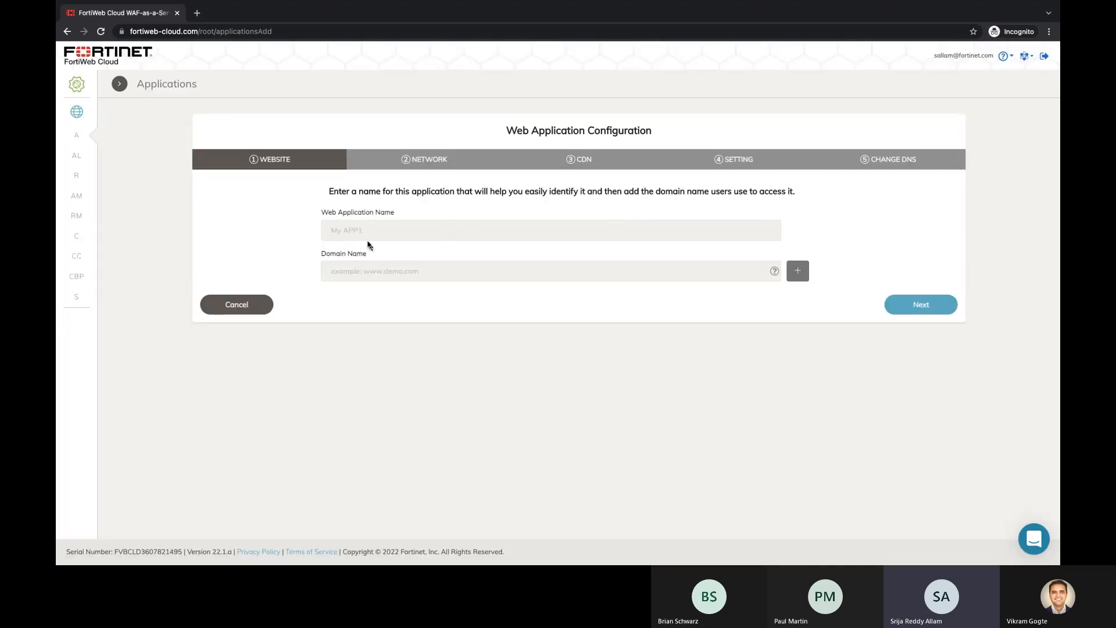
left_click(550, 230)
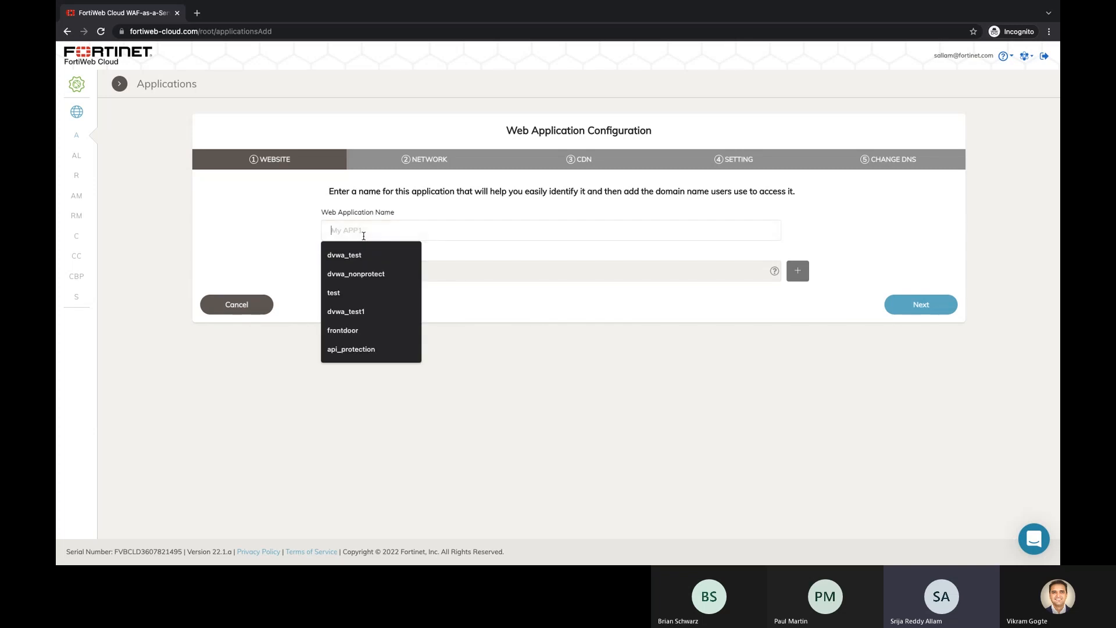
left_click(344, 254)
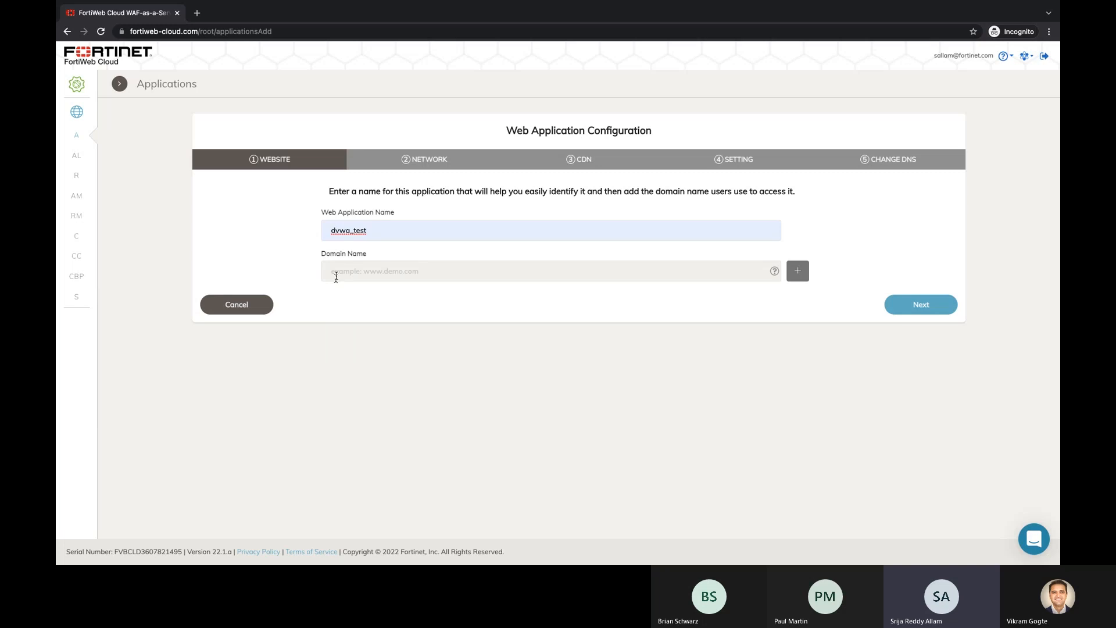
type("dvwa.sallam.com")
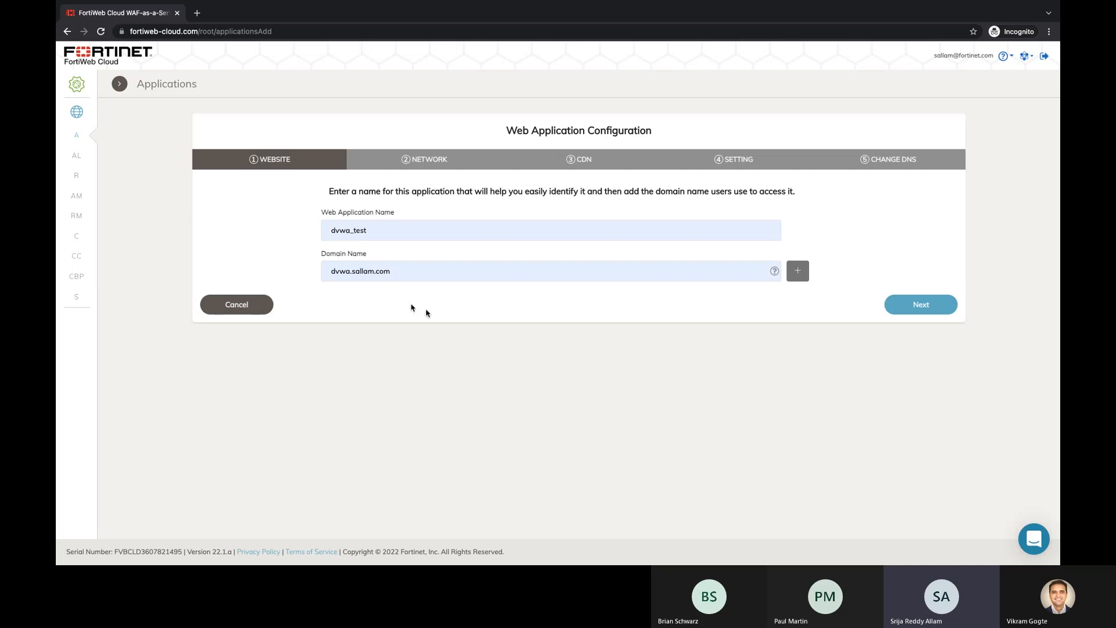
- Test origin server 103.224.182.226 over HTTP/HTTPS successfully and advance to the CDN step
left_click(920, 304)
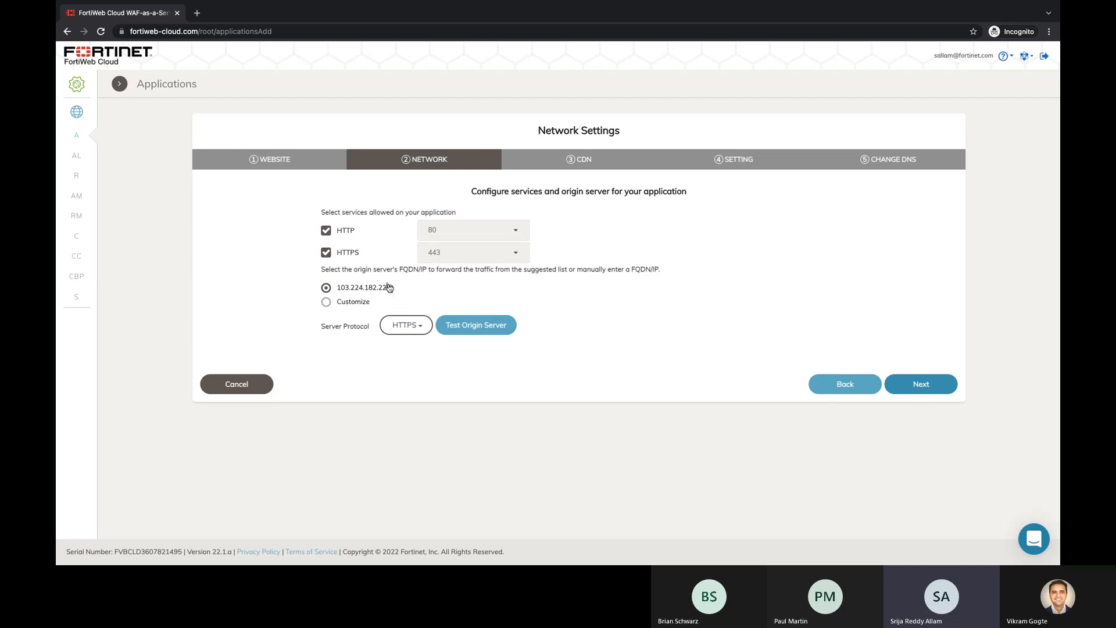
mouse_move(392, 294)
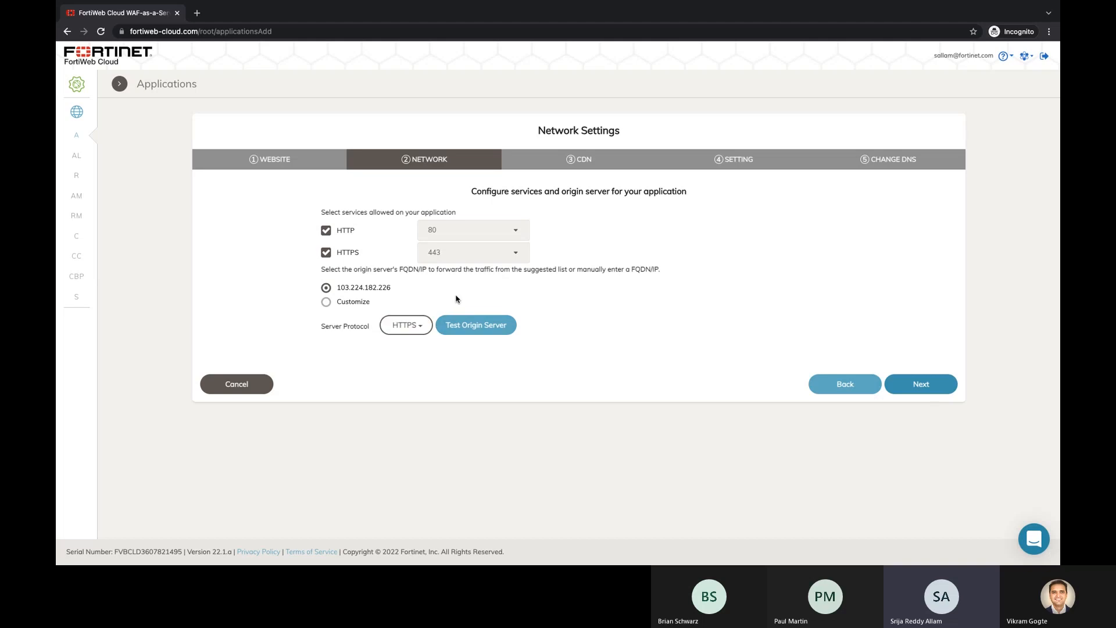
double_click(377, 287)
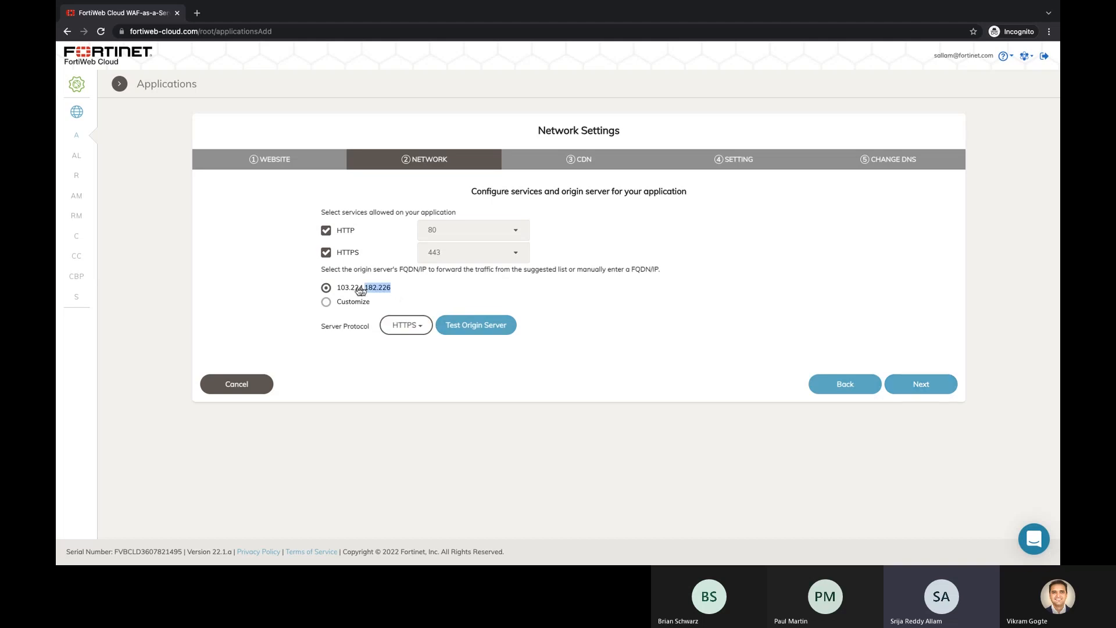
left_click(476, 324)
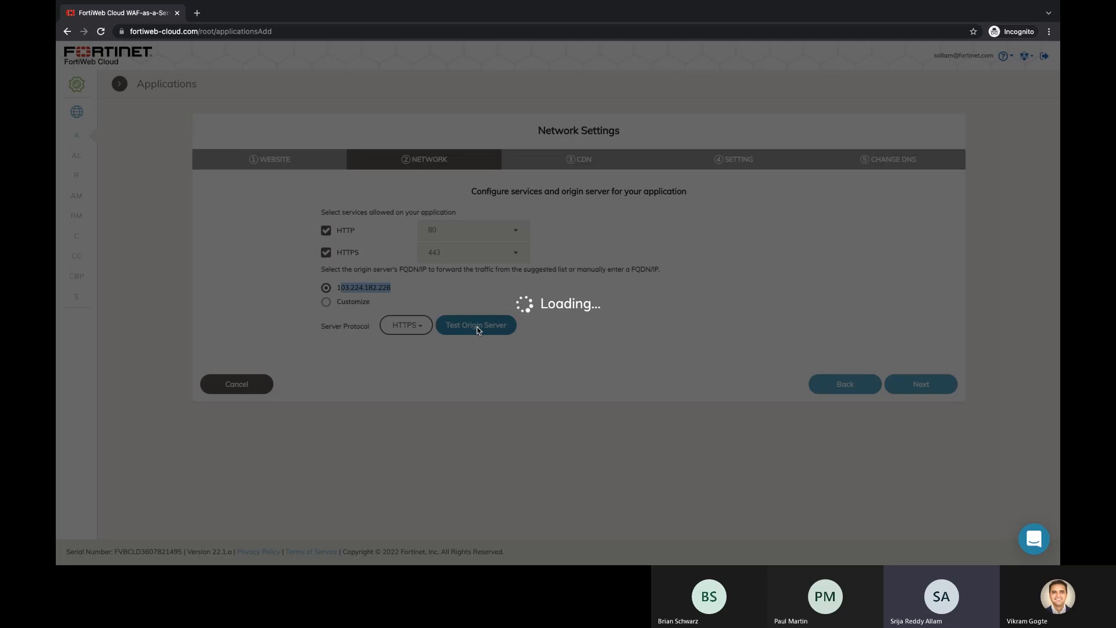
left_click(476, 325)
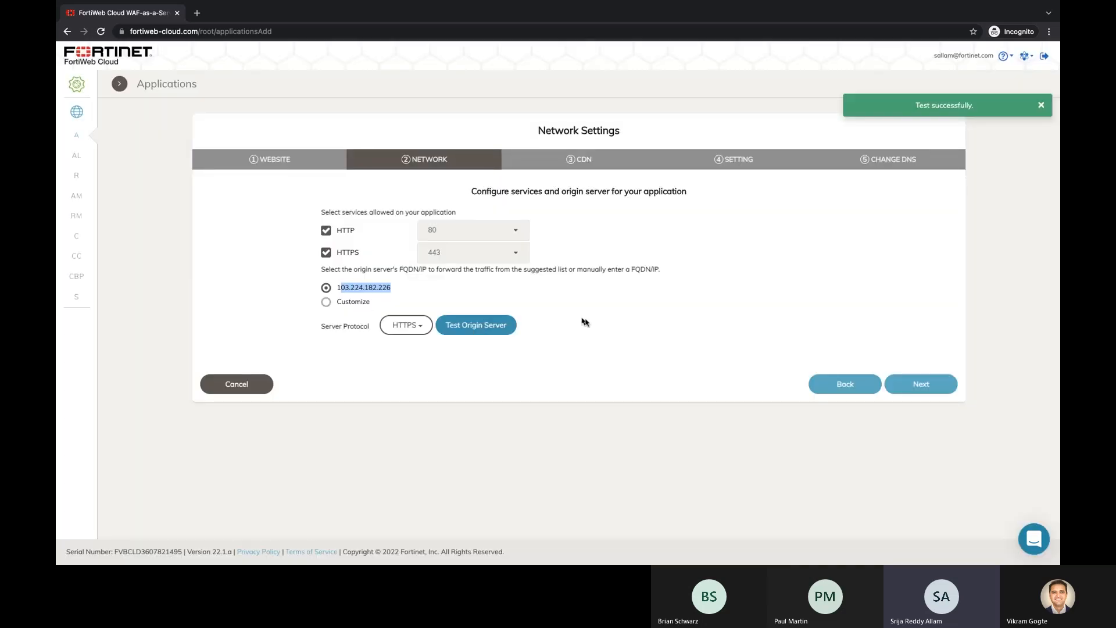
left_click(919, 384)
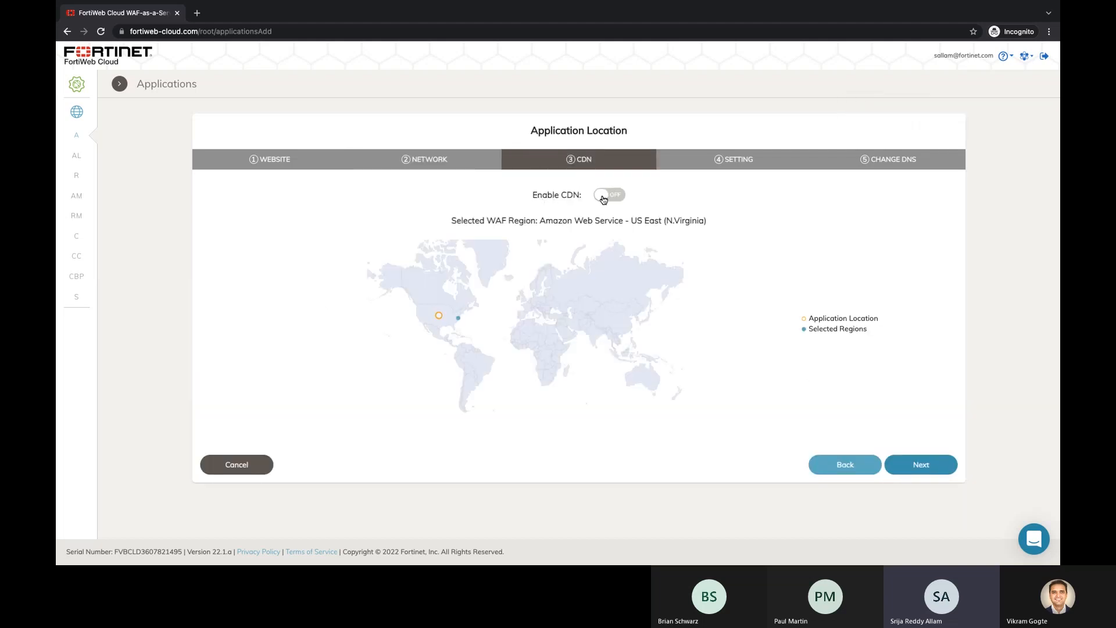
- Enable CDN, compare Global coverage, keep Americas regions, and continue to the Setting step
left_click(608, 194)
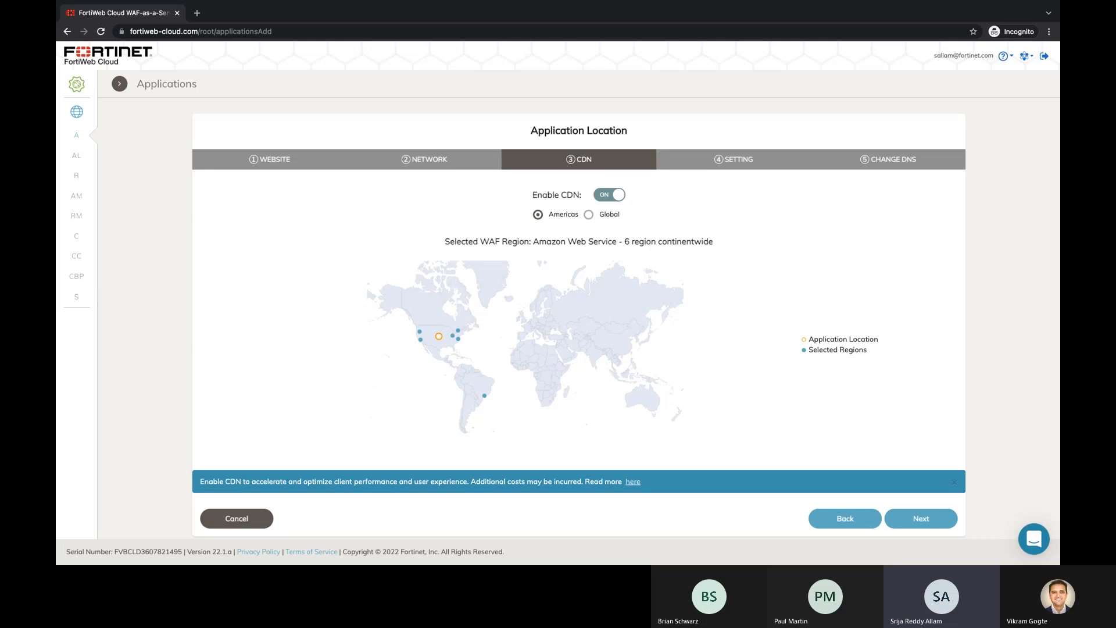
mouse_move(544, 230)
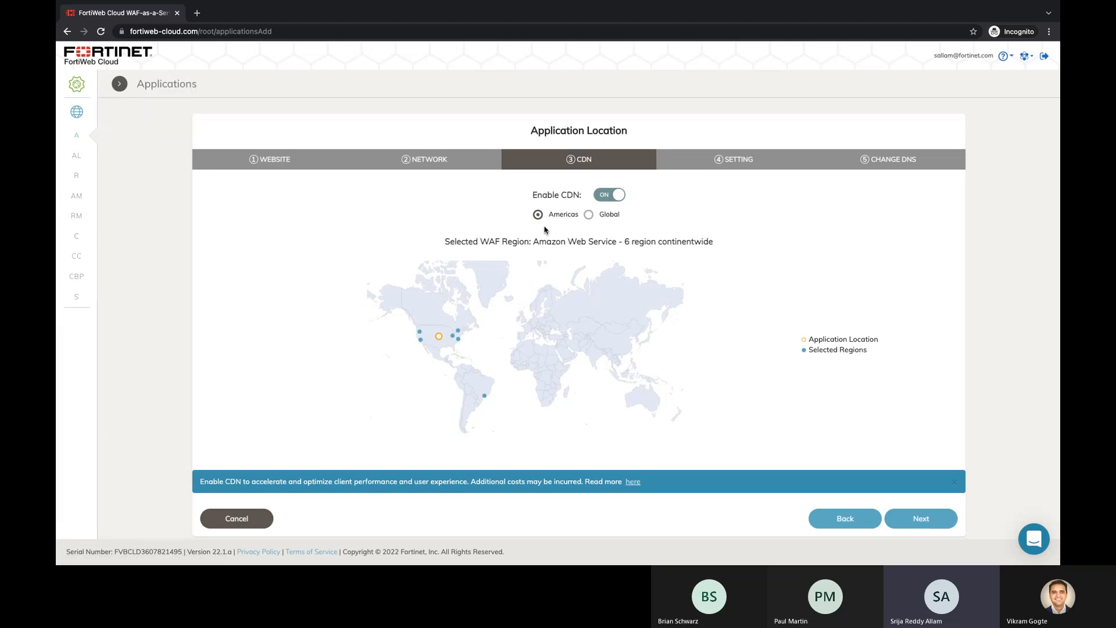
mouse_move(556, 229)
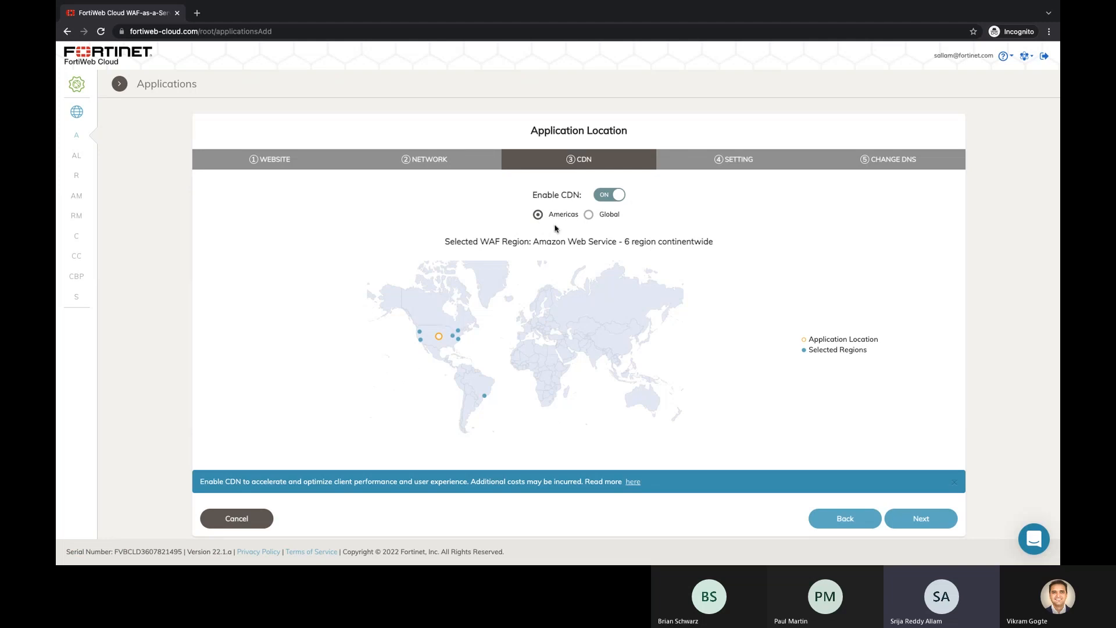
mouse_move(468, 349)
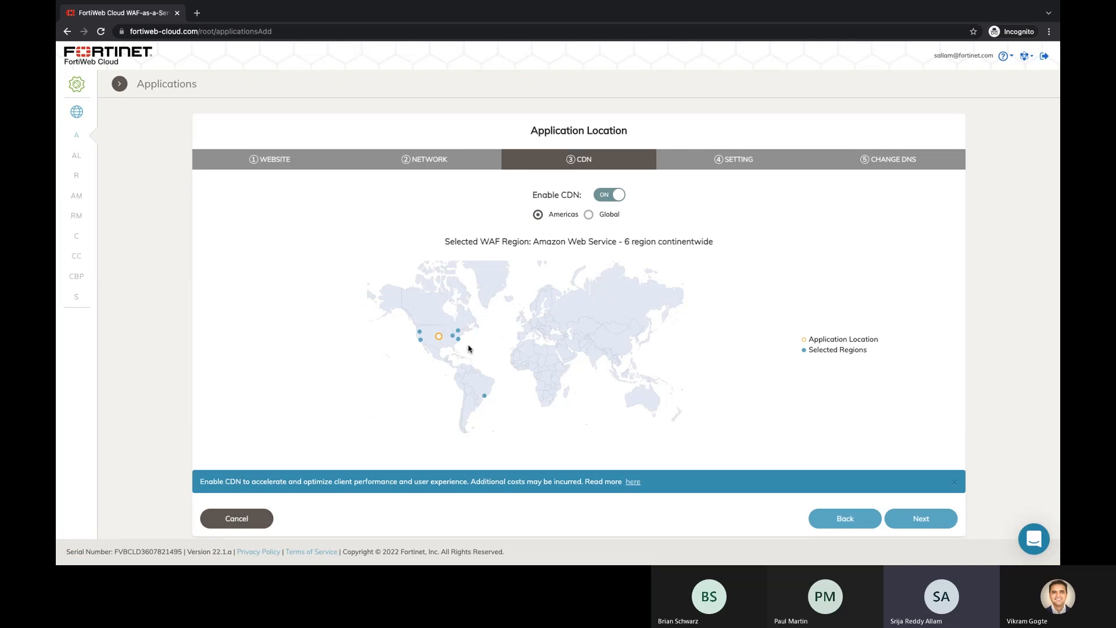
mouse_move(462, 319)
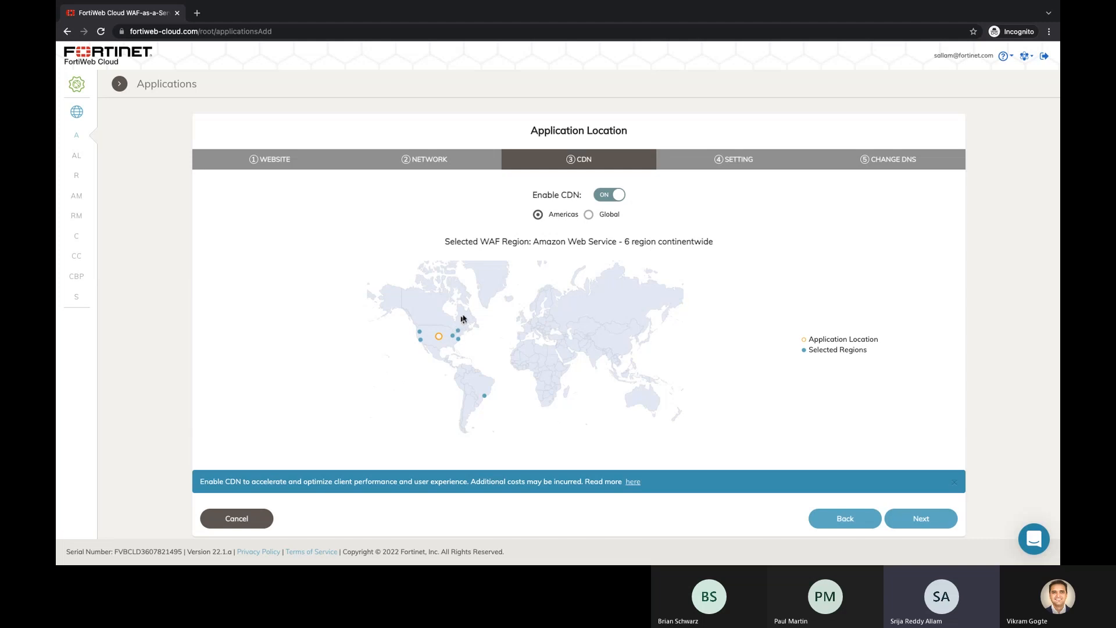
mouse_move(545, 328)
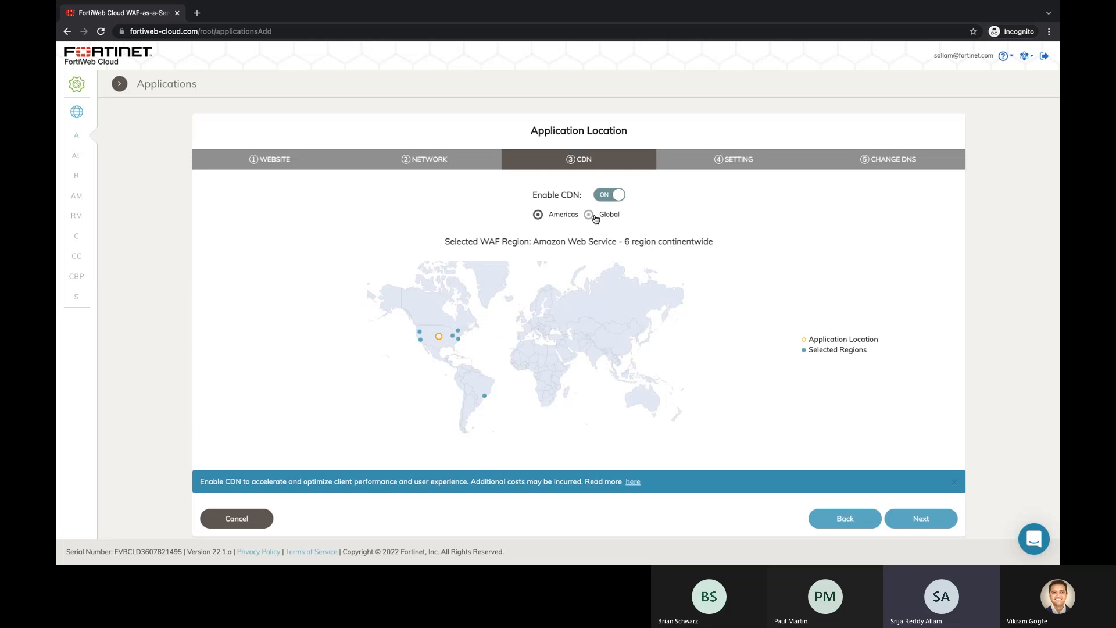
left_click(589, 214)
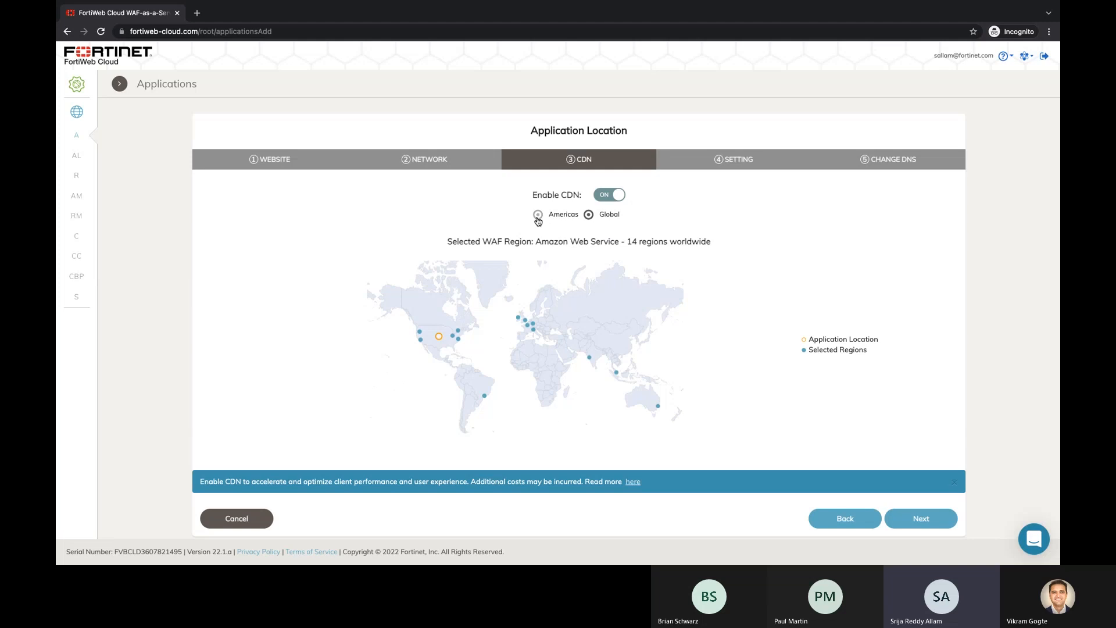
mouse_move(540, 220)
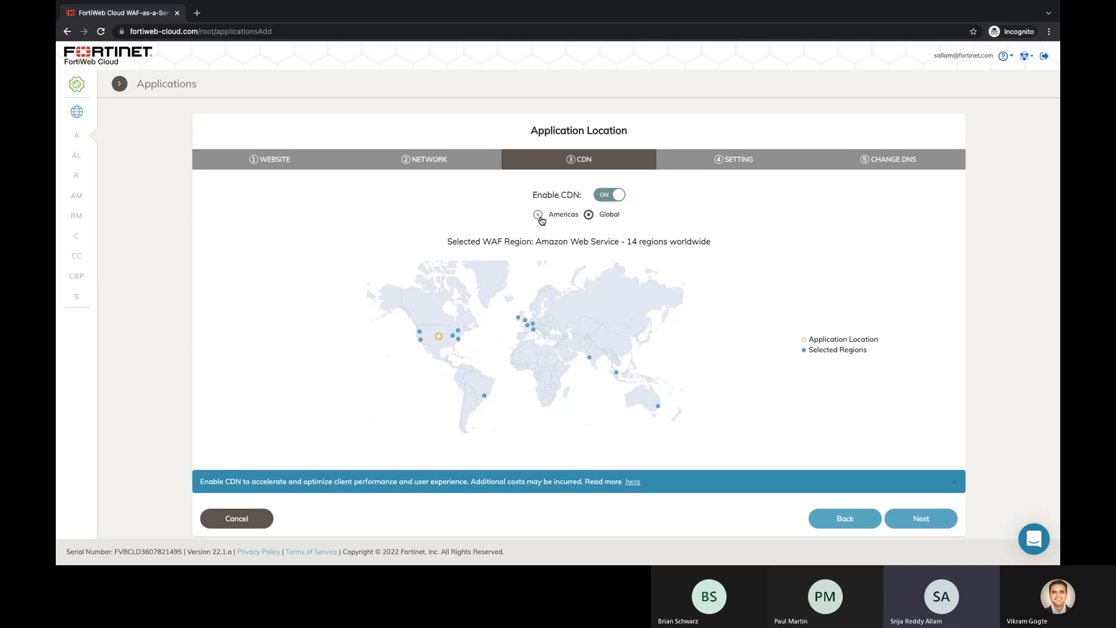
left_click(538, 214)
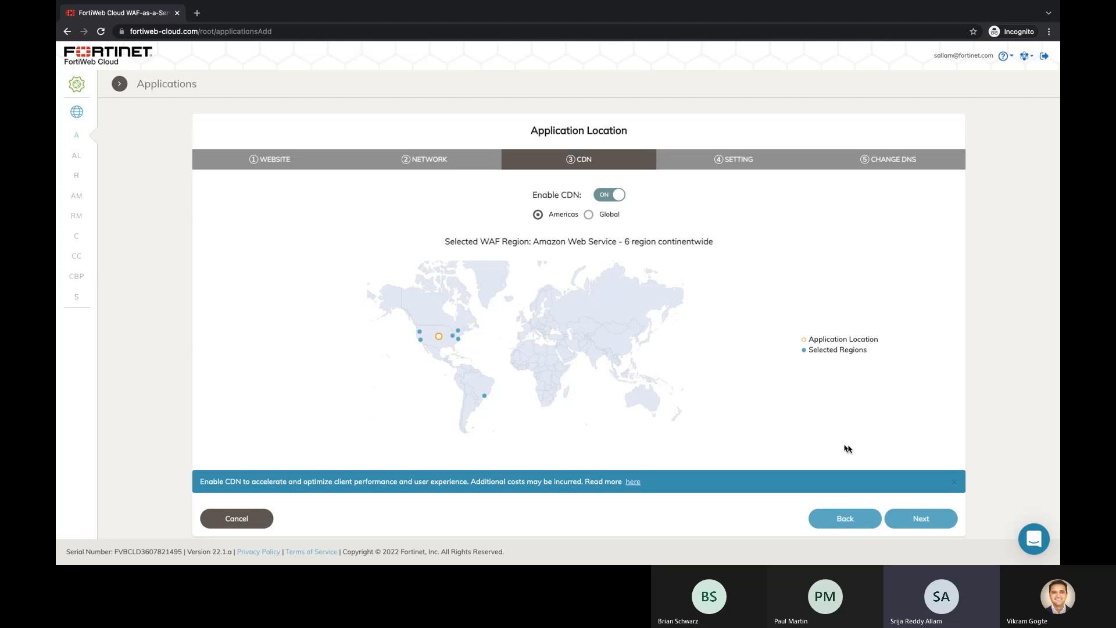
left_click(921, 518)
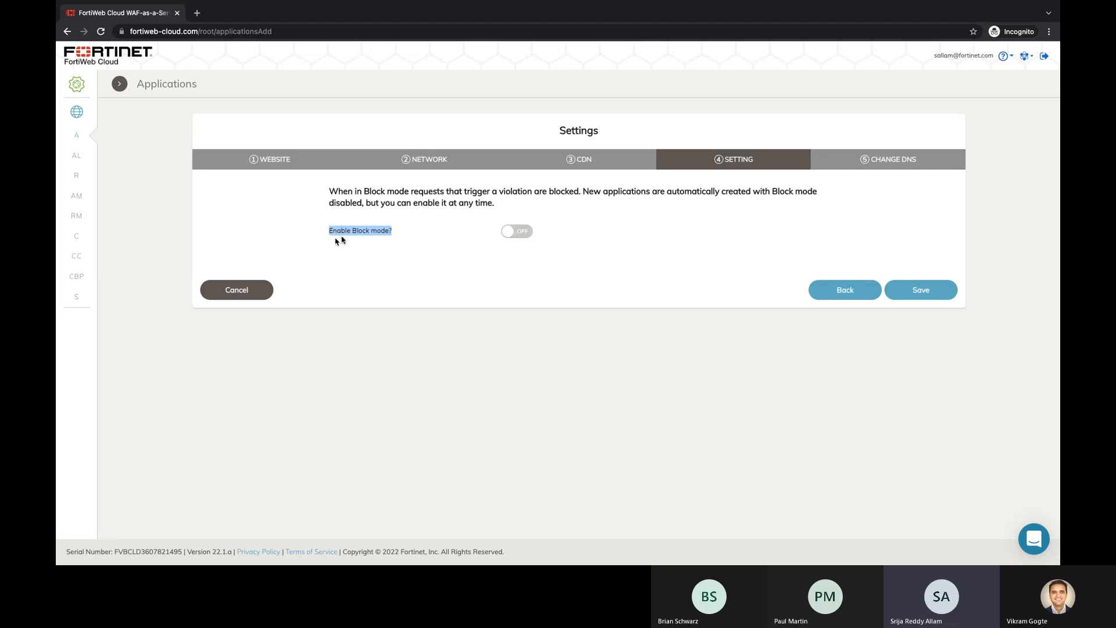
mouse_move(414, 253)
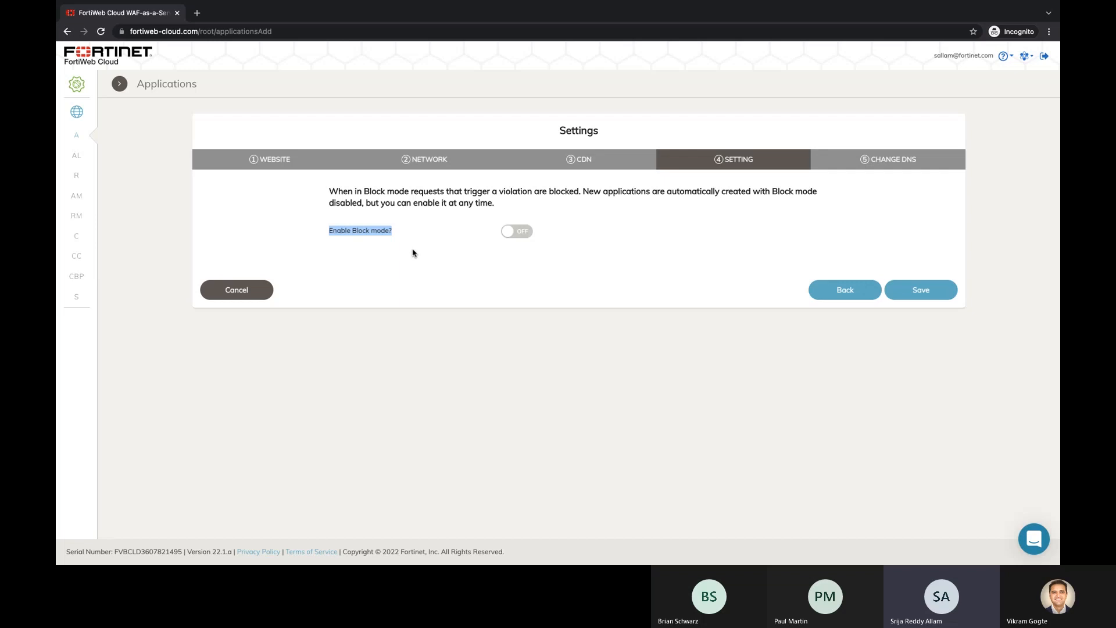
mouse_move(460, 243)
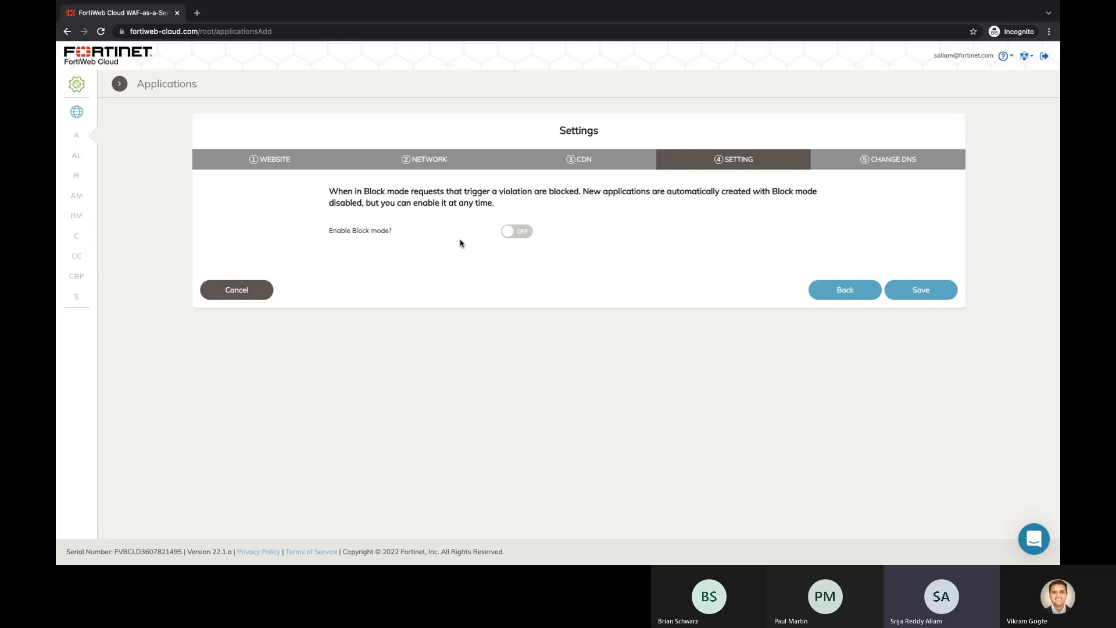
mouse_move(759, 269)
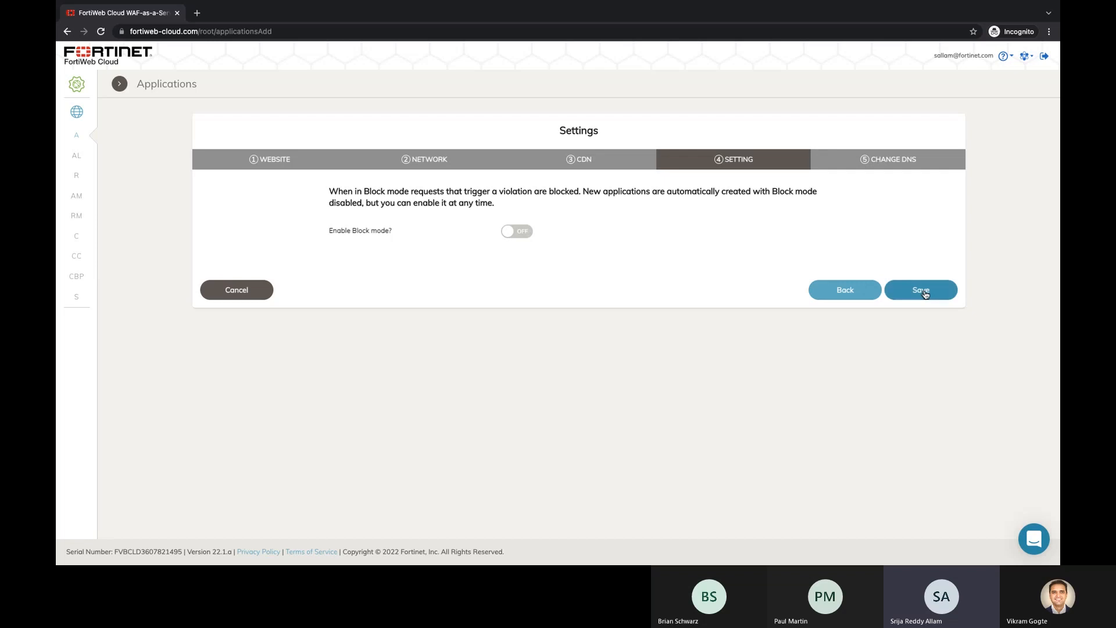
- Save the dvwa_test application with Enable Block mode left OFF
left_click(919, 290)
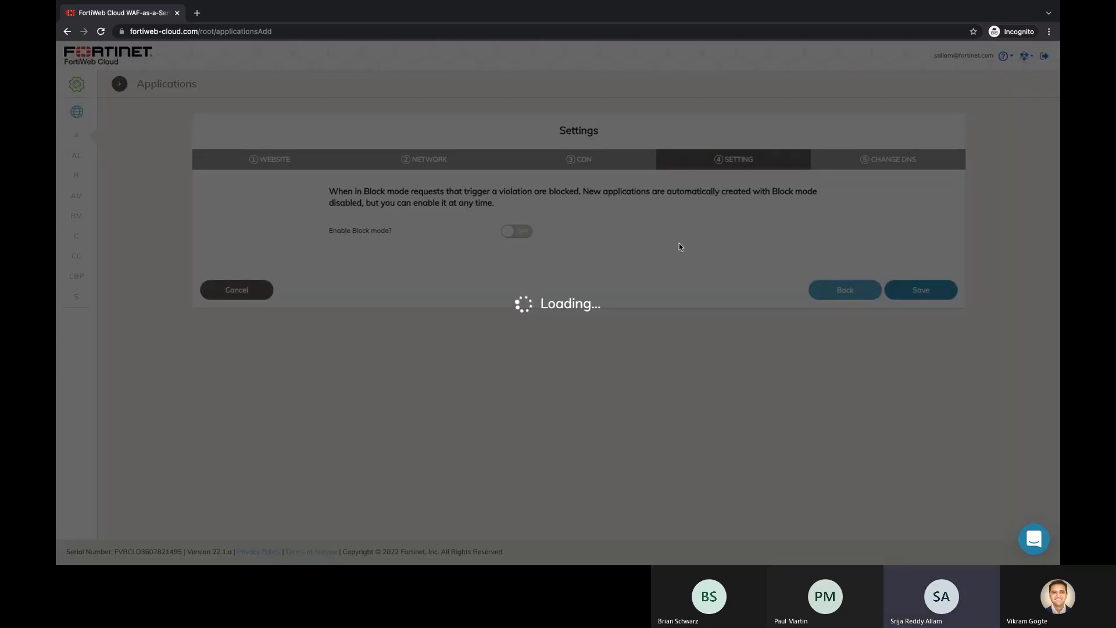
left_click(919, 290)
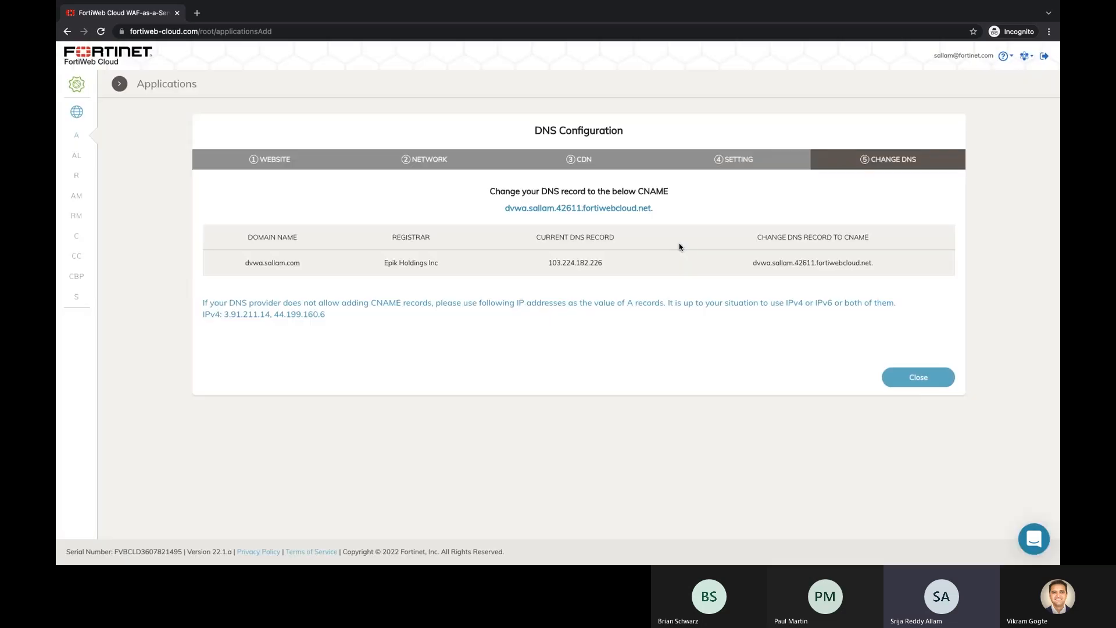
mouse_move(689, 271)
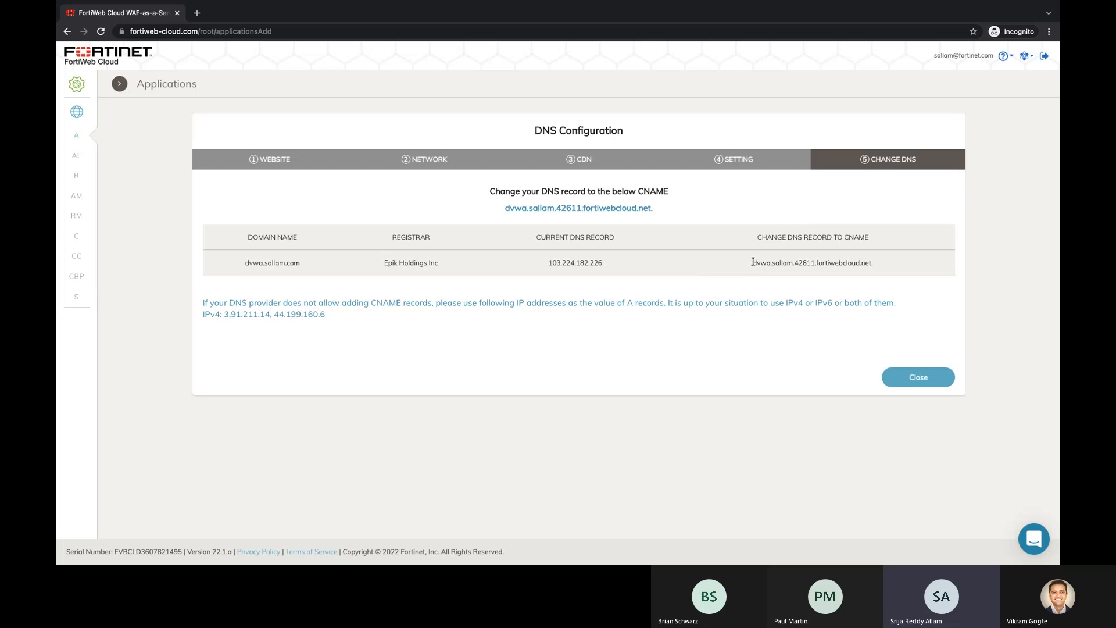
mouse_move(384, 291)
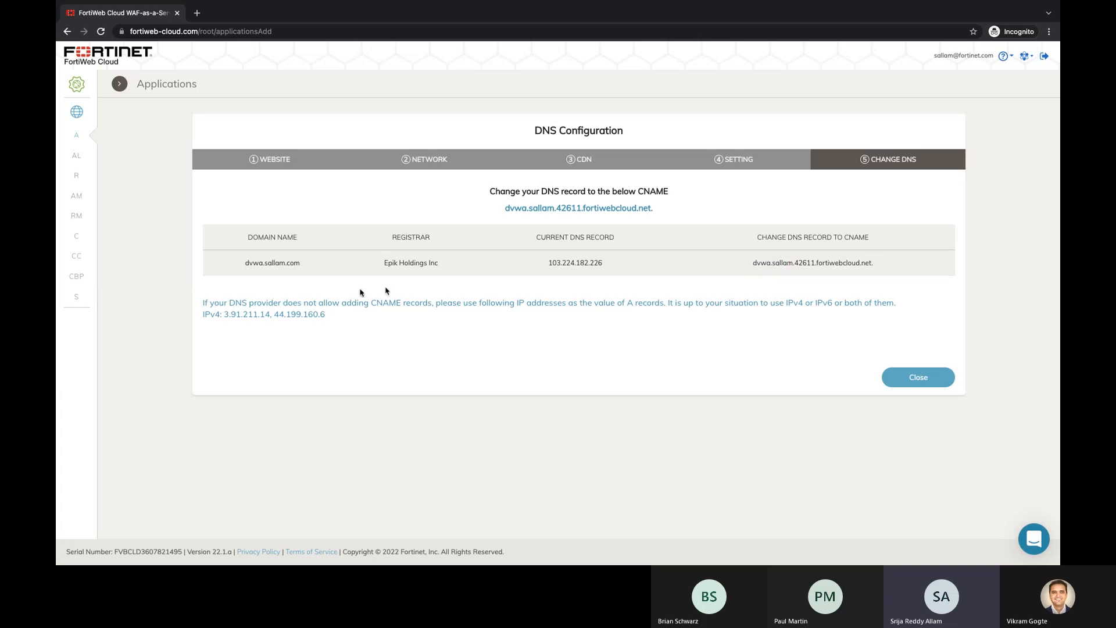
mouse_move(558, 261)
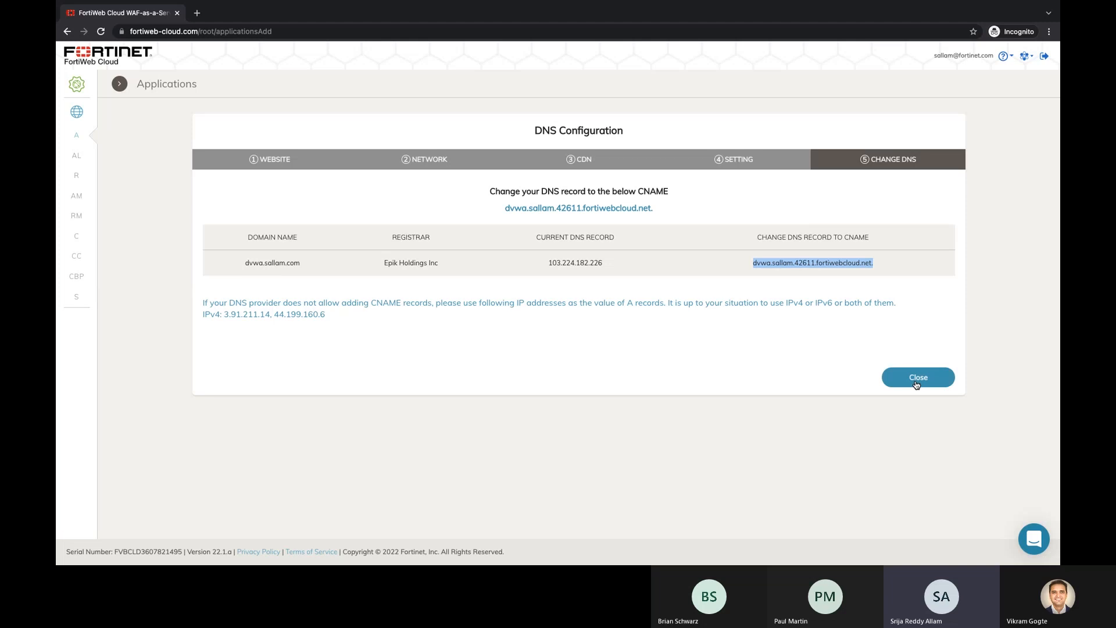
- Close the DNS wizard and go to wafdemo's Security Rules > Known Attacks page
left_click(917, 377)
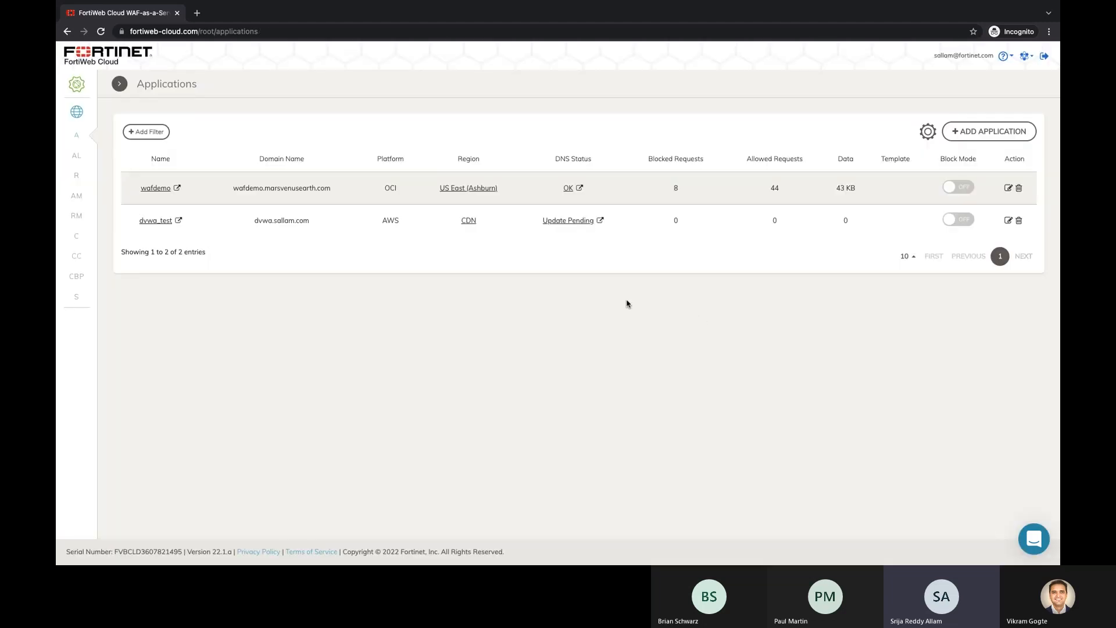
mouse_move(155, 188)
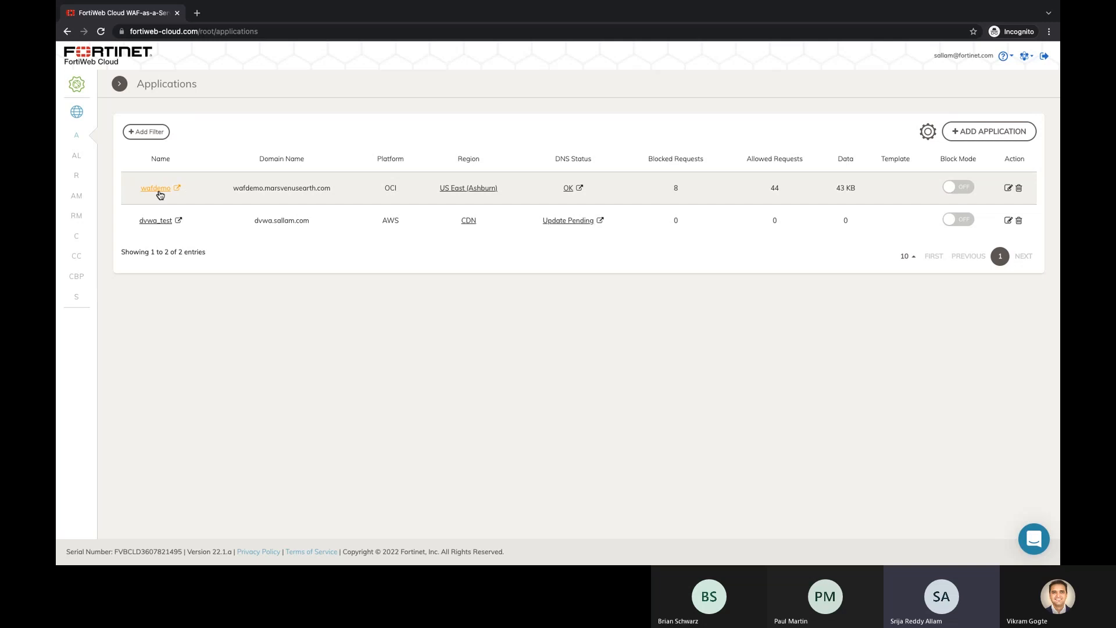
left_click(155, 188)
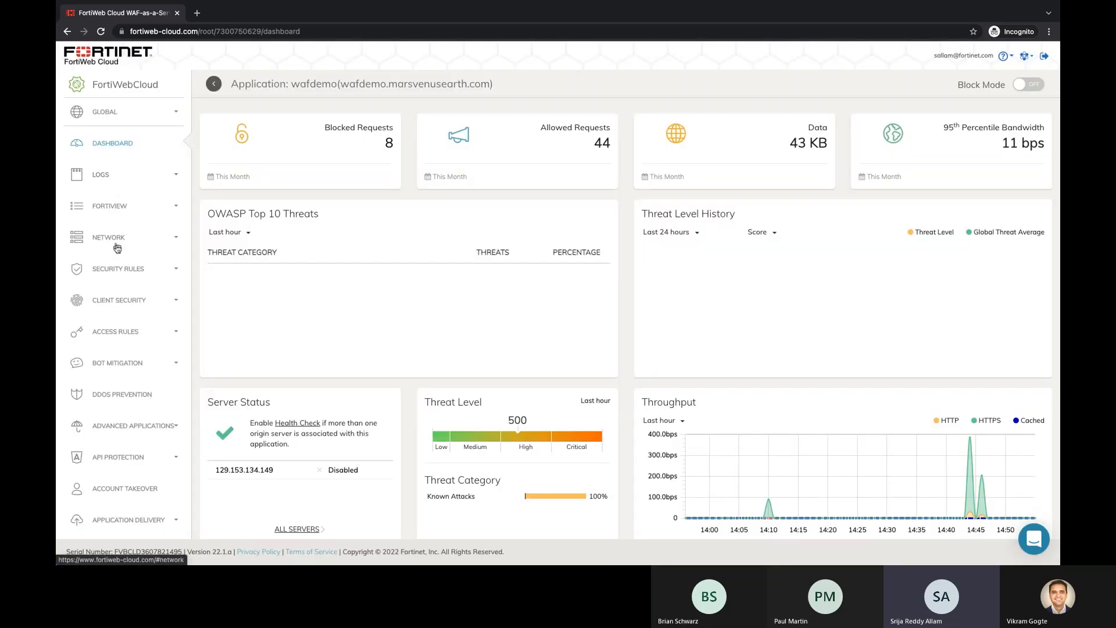
left_click(119, 269)
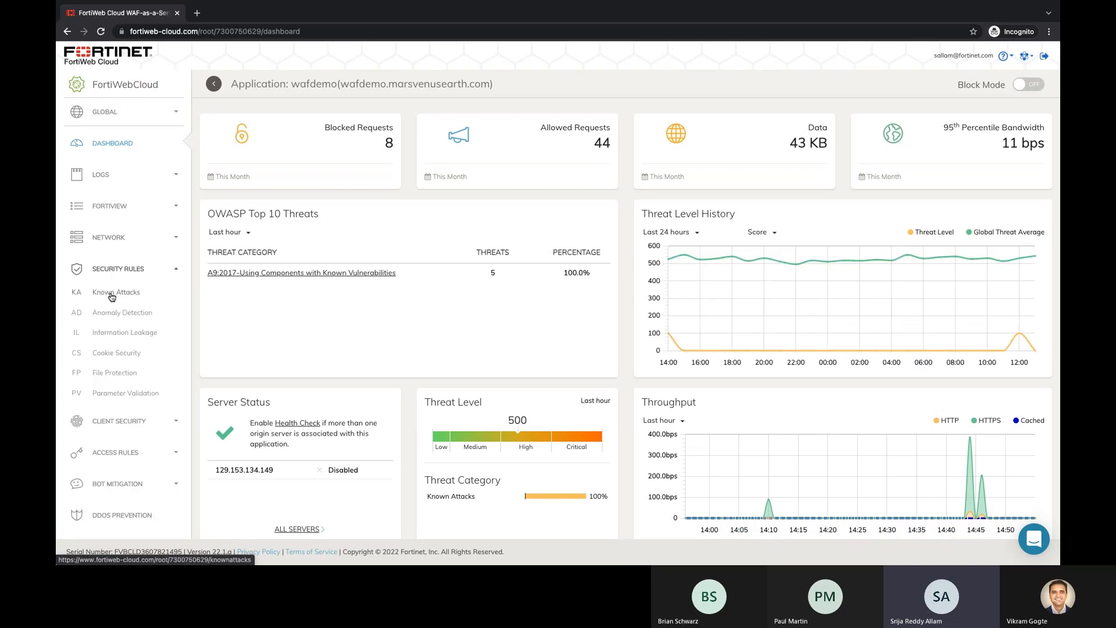
left_click(115, 292)
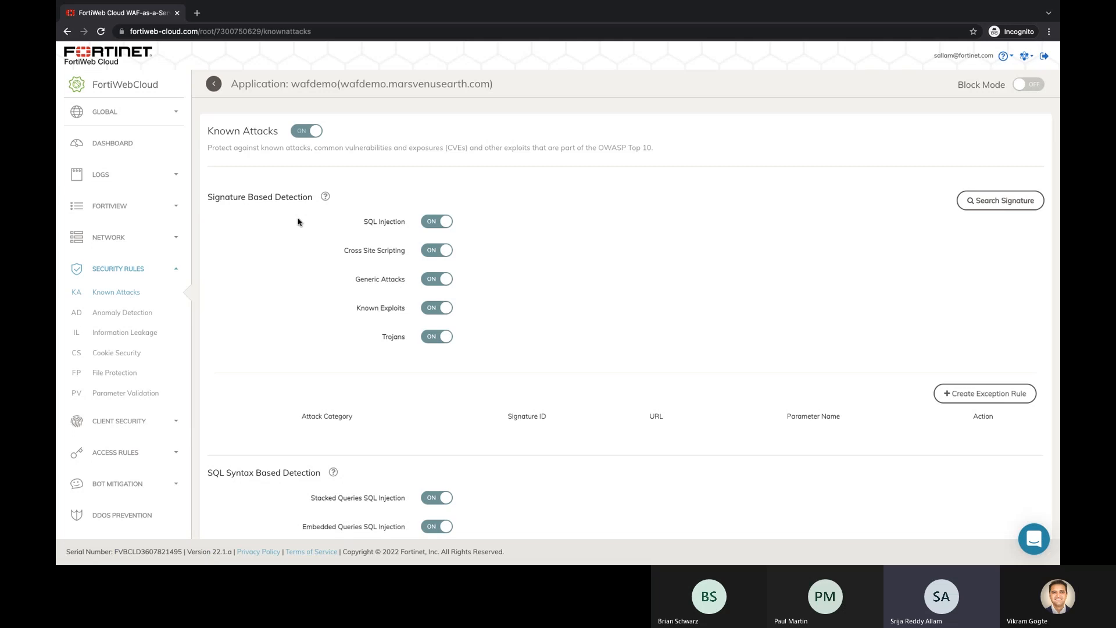
mouse_move(297, 221)
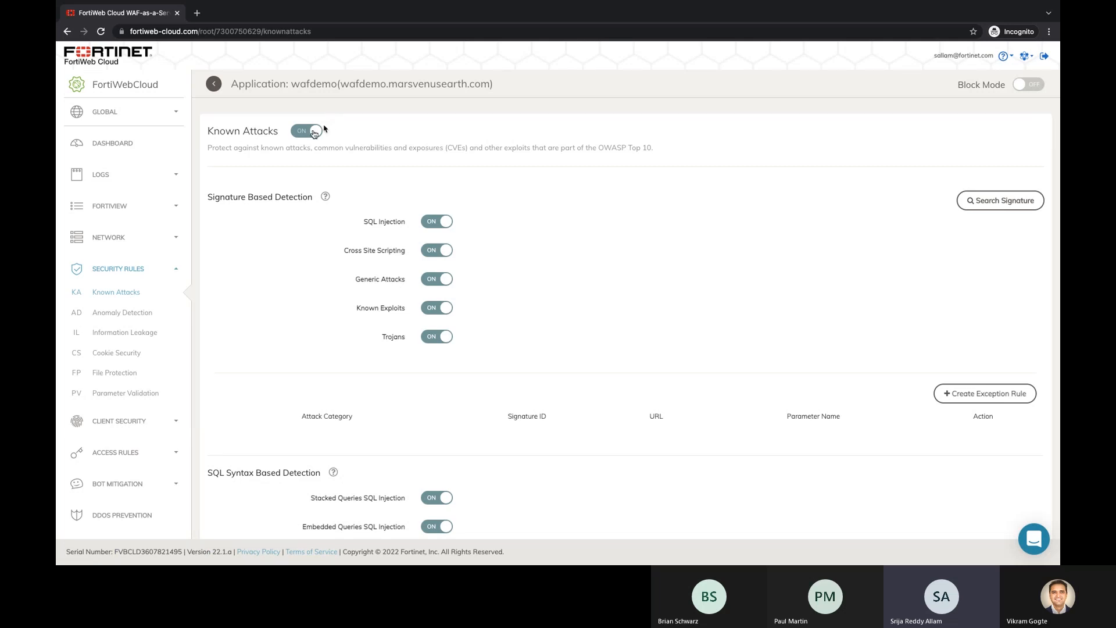
- Scroll through the Known Attacks signature and SQL syntax detection toggles
scroll("down", 3)
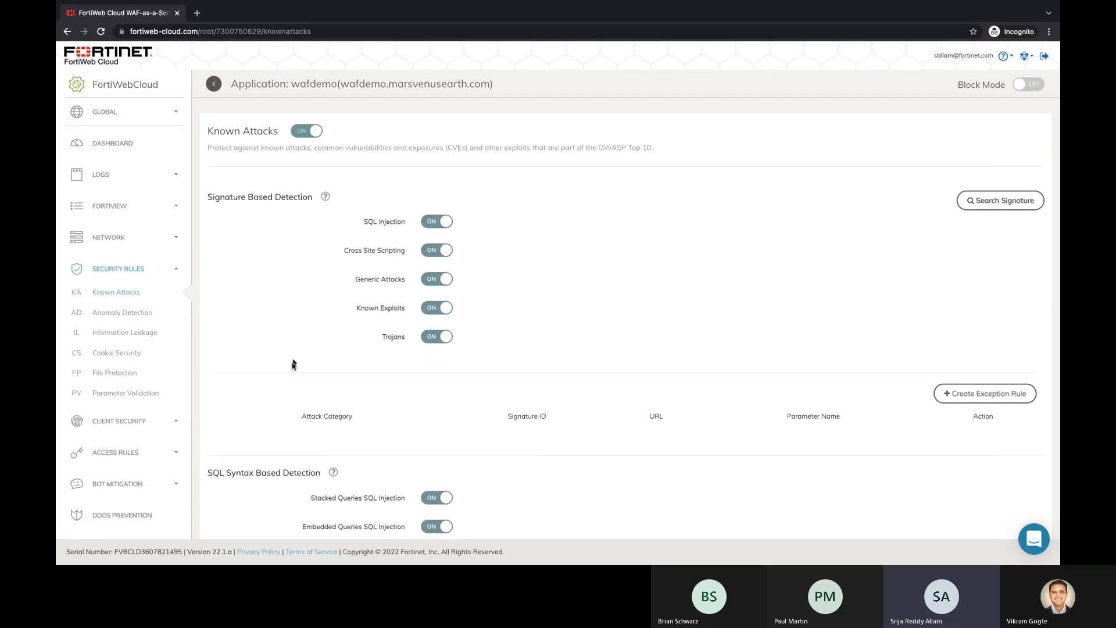
scroll("down", 3)
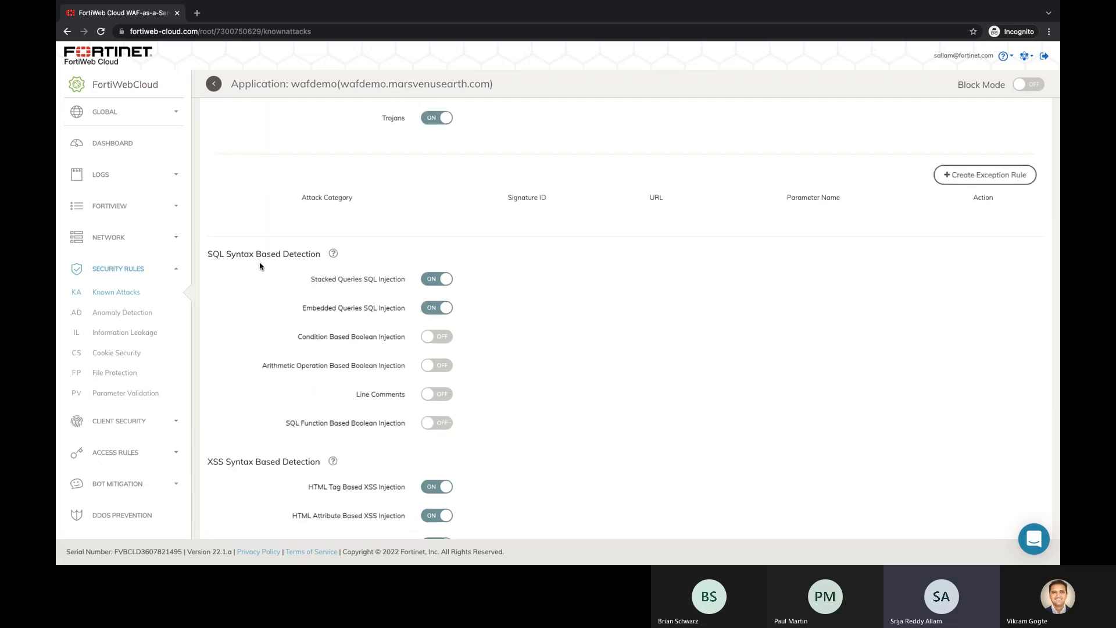
scroll("down", 3)
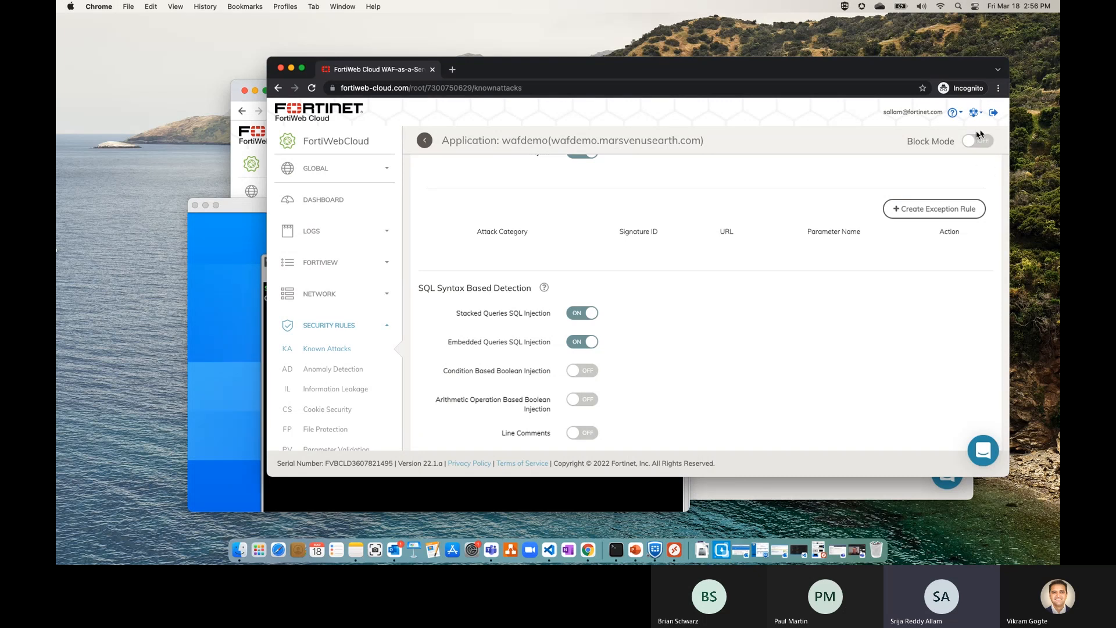
- Turn wafdemo's Block Mode ON and confirm the 'Saved successfully' notice
left_click(977, 141)
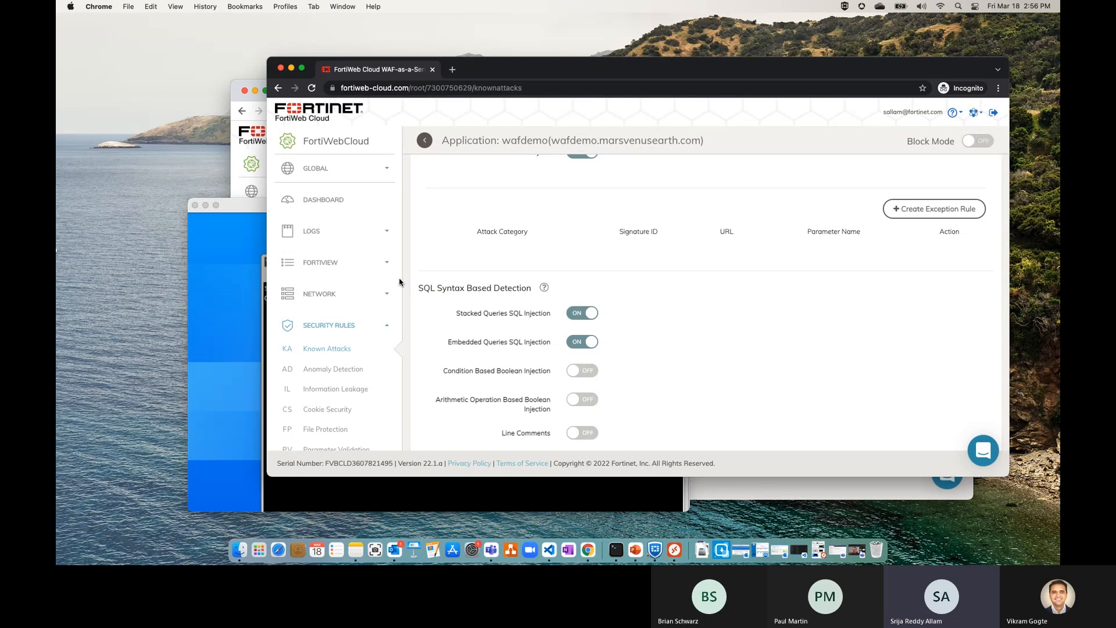
left_click(438, 205)
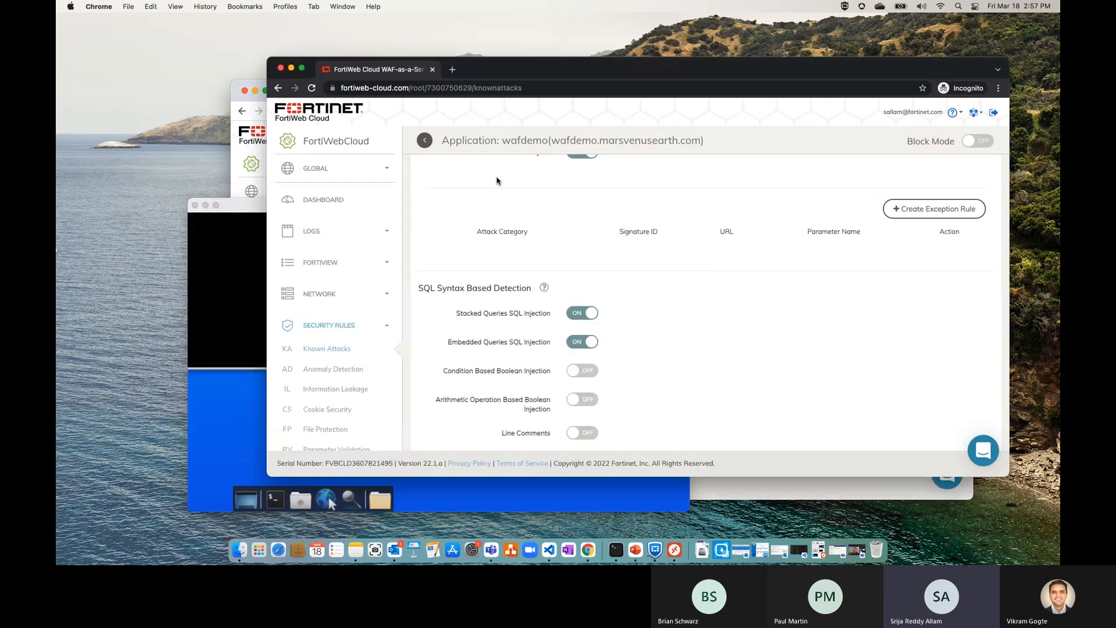
left_click(978, 141)
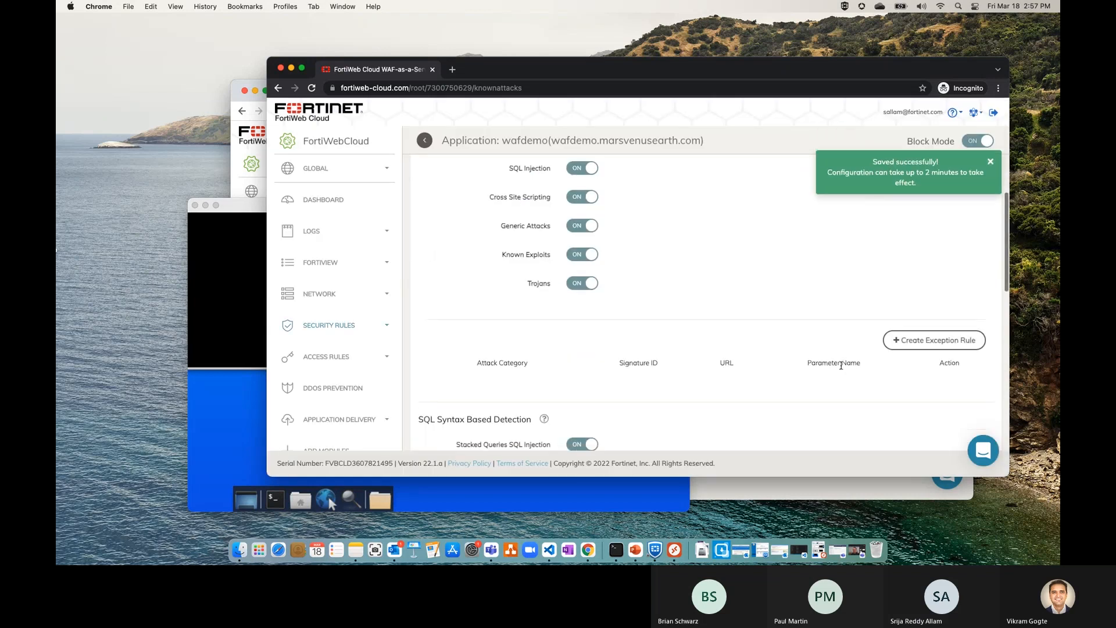
- View wafdemo's Attack Logs and scroll to the Threat Information citing CVE-2021-44228
left_click(311, 230)
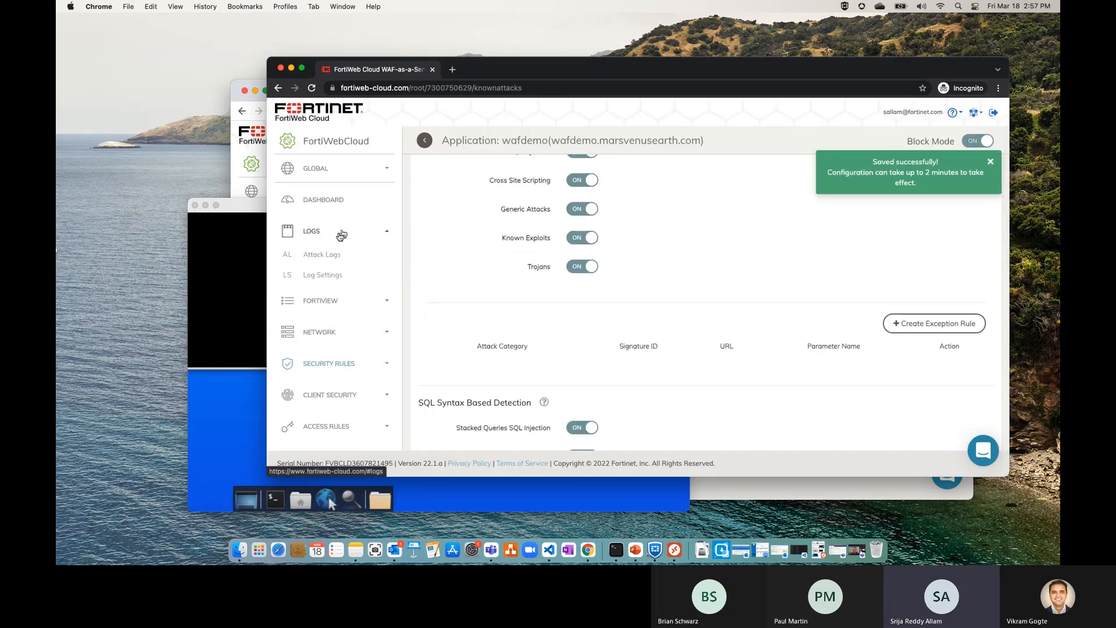
left_click(322, 254)
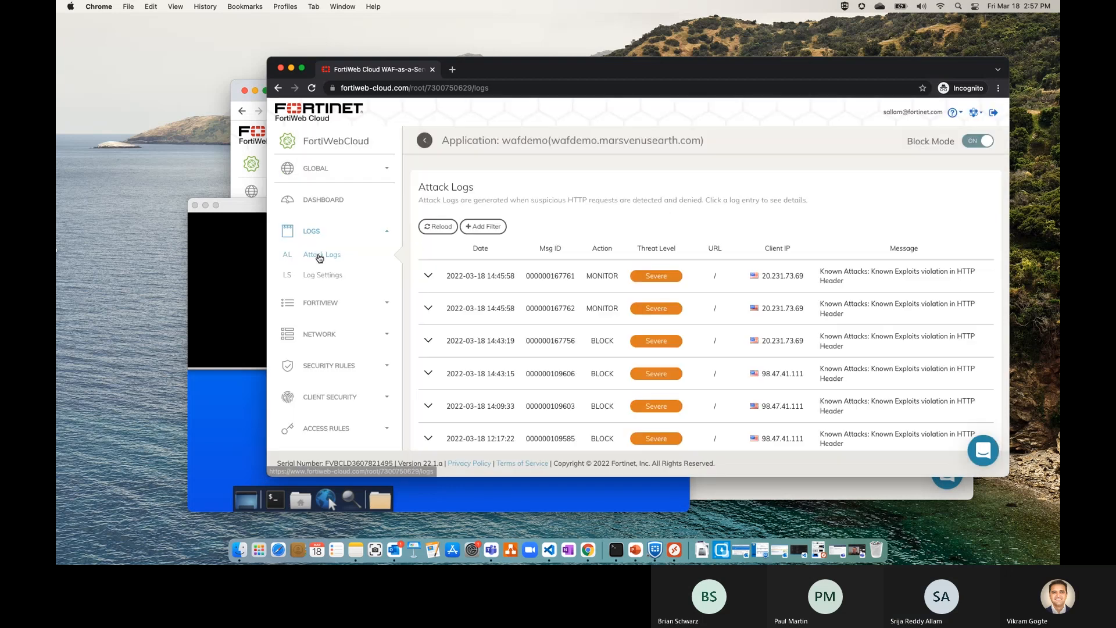
mouse_move(461, 277)
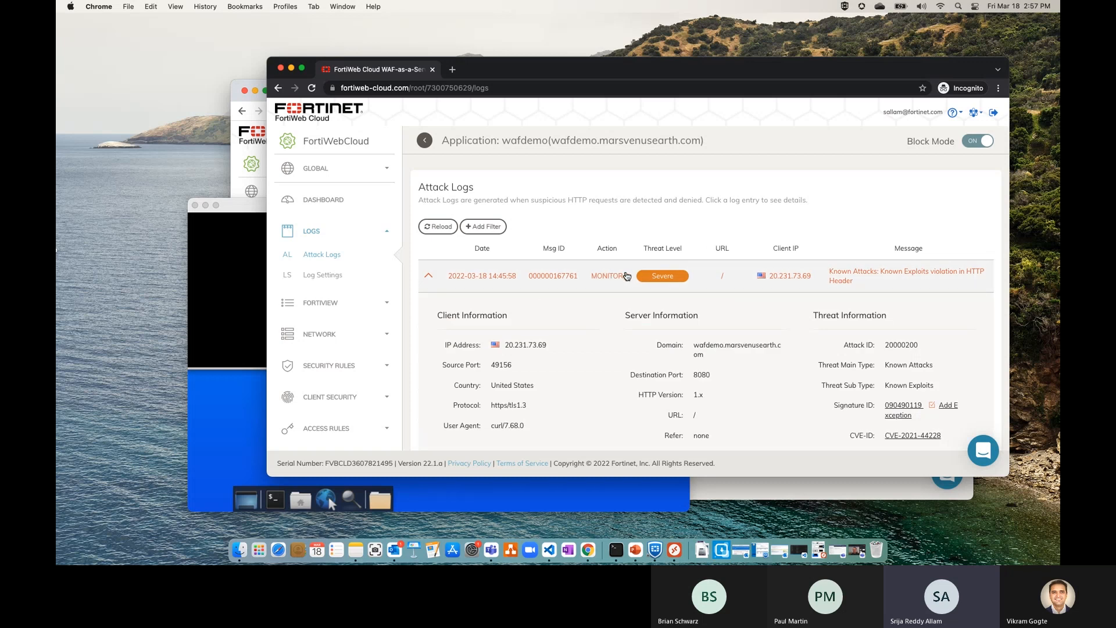
scroll("down", 3)
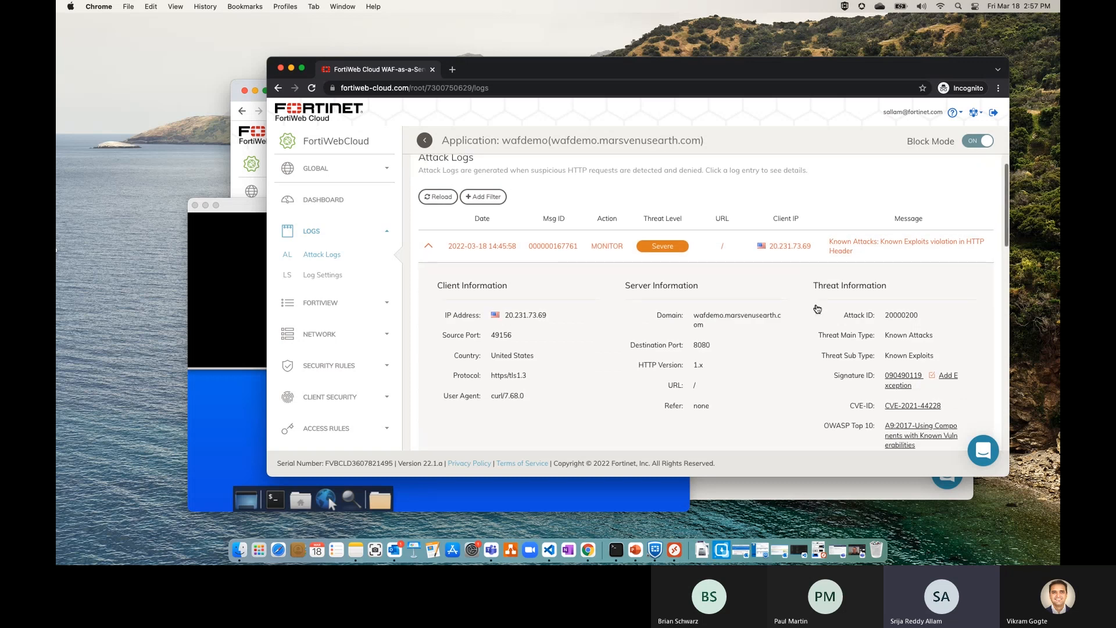
scroll("down", 3)
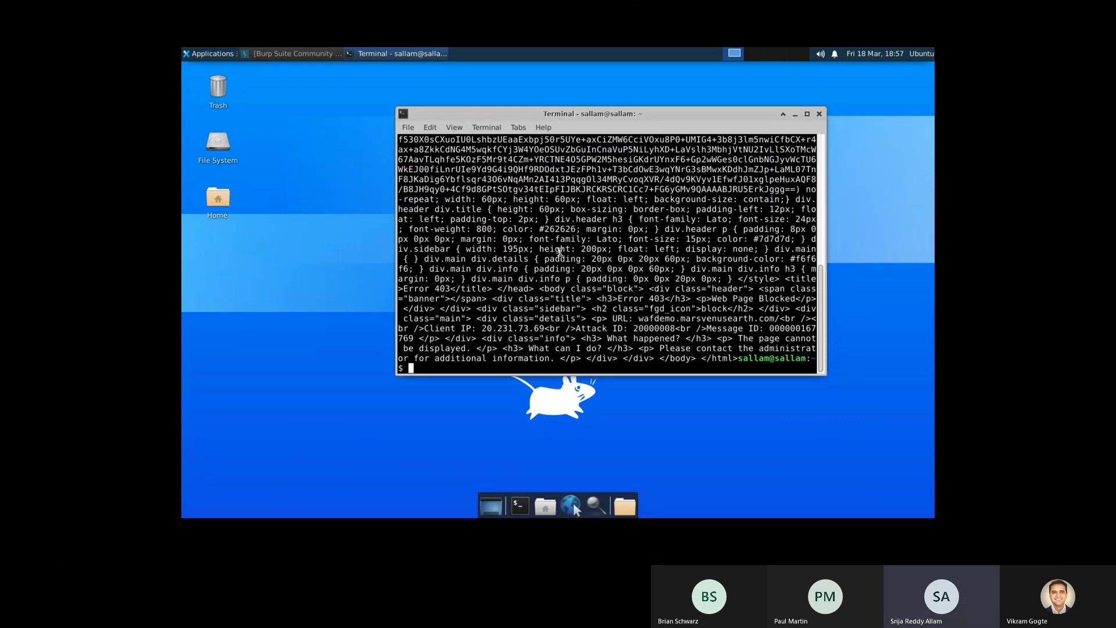
mouse_move(469, 115)
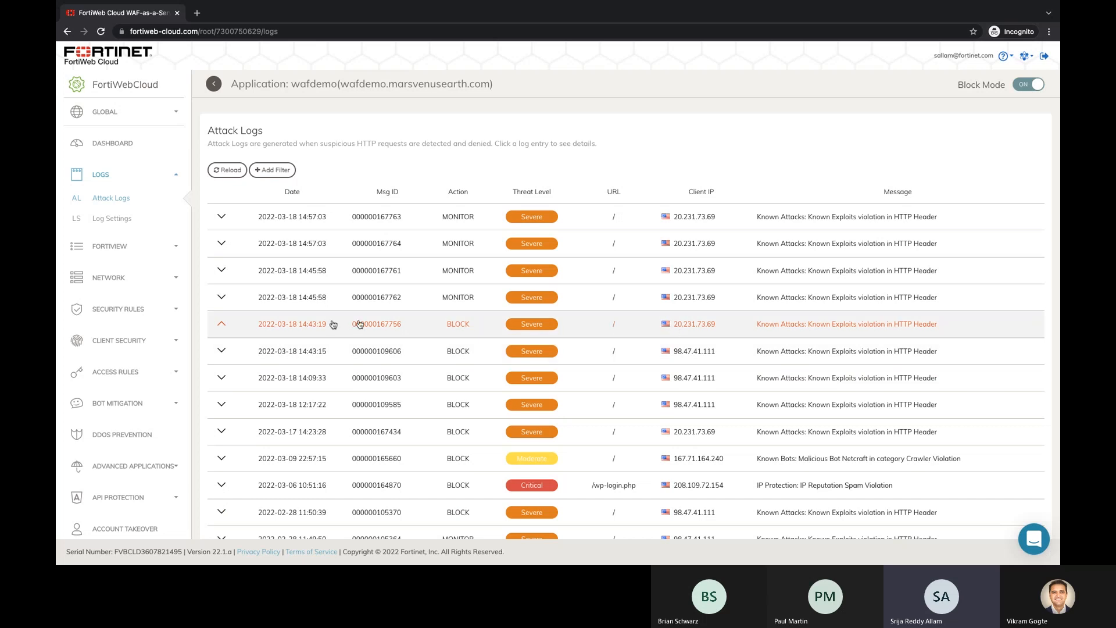
mouse_move(668, 318)
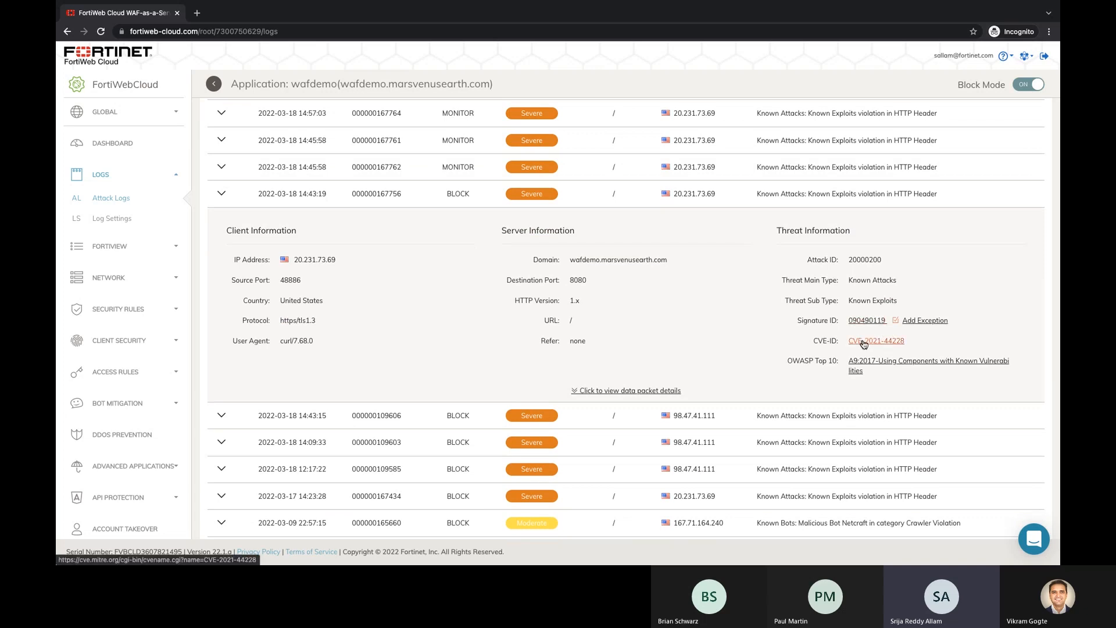
- Follow the CVE-2021-44228 link from the expanded 14:43:19 BLOCK log entry
left_click(875, 341)
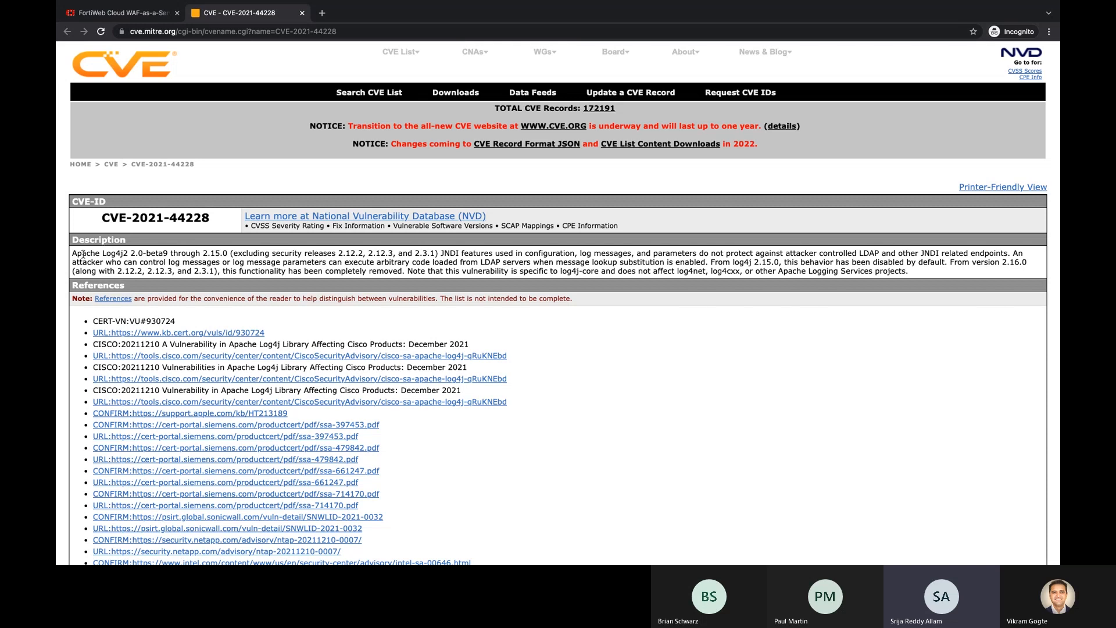
- Highlight 'Apache Log4j2' in the CVE description, then return to the FortiWeb Cloud attack logs
double_click(97, 254)
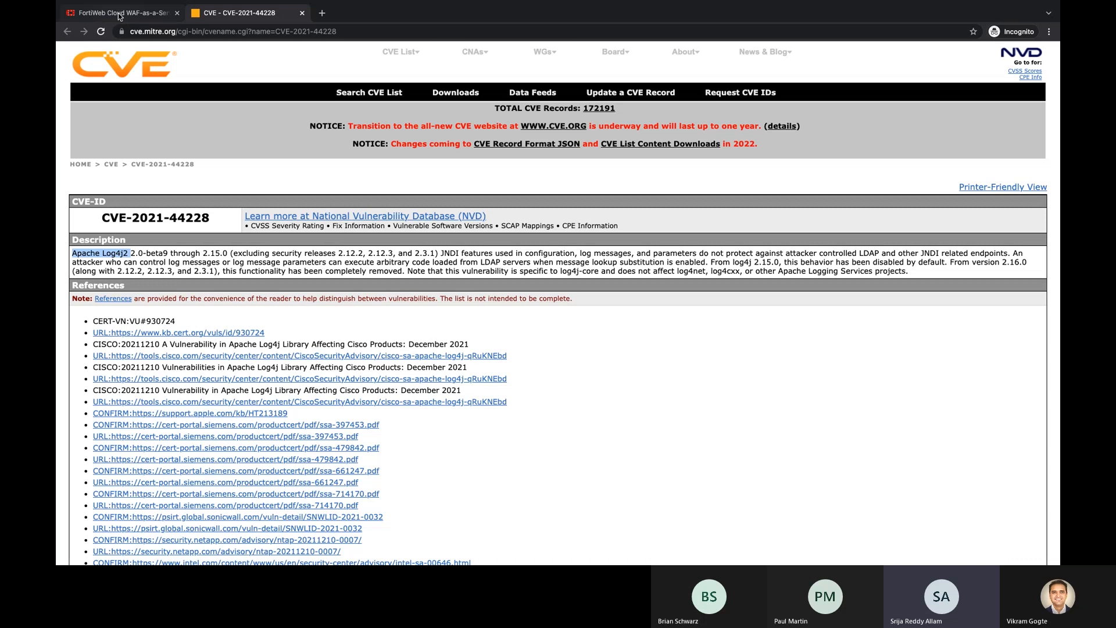
left_click(118, 13)
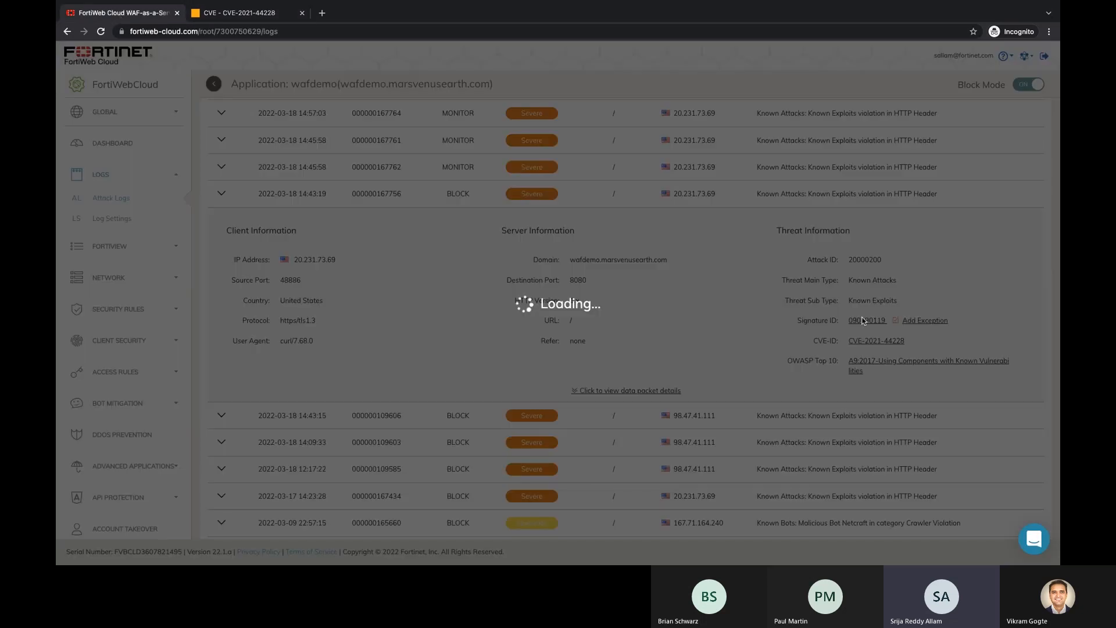
- Review the Signature ID details, reload the logs, and expand the new 14:57:45 BLOCK entry
left_click(866, 319)
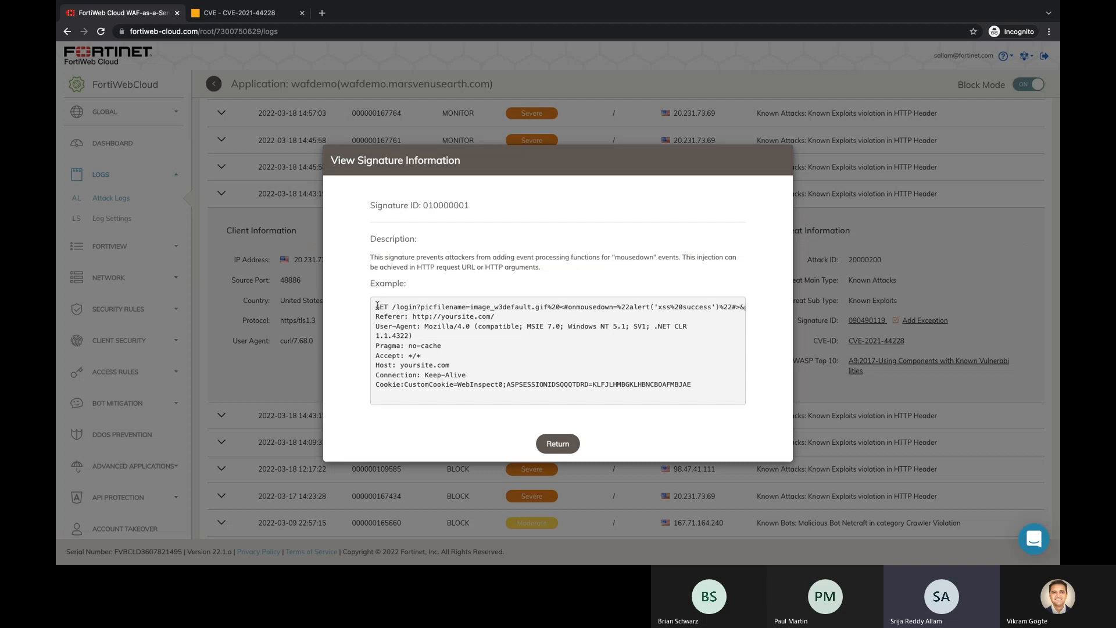
mouse_move(816, 355)
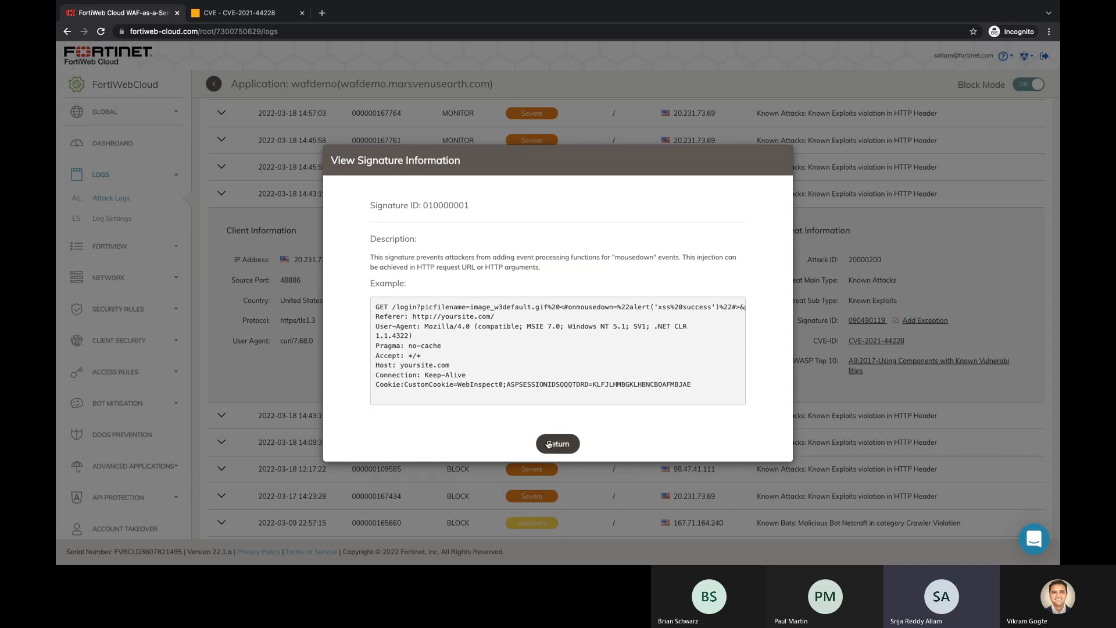
left_click(557, 442)
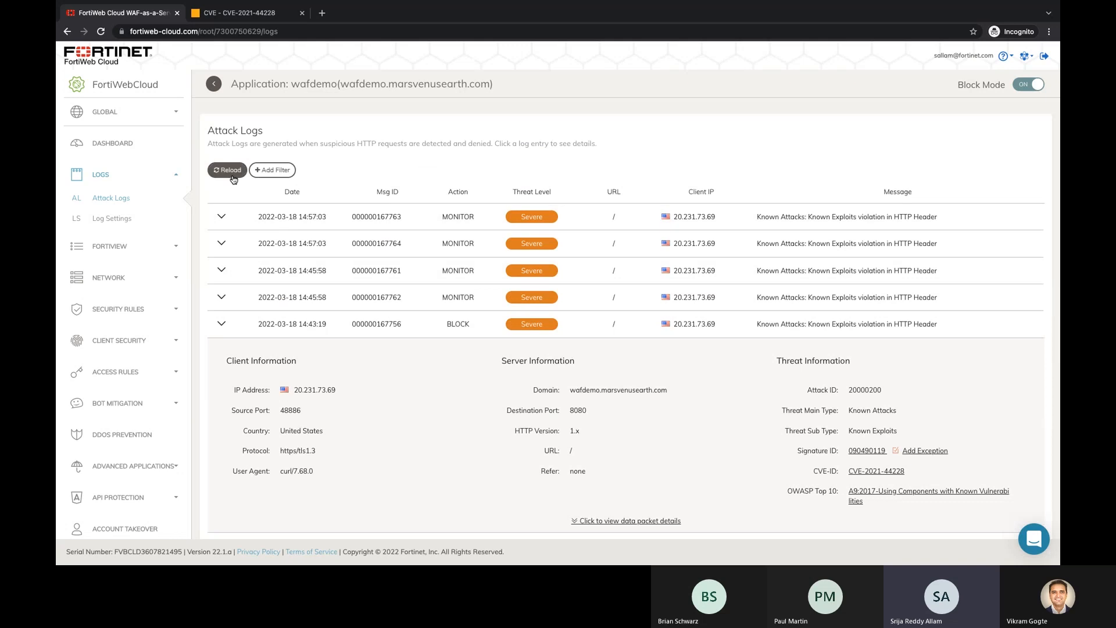
left_click(226, 169)
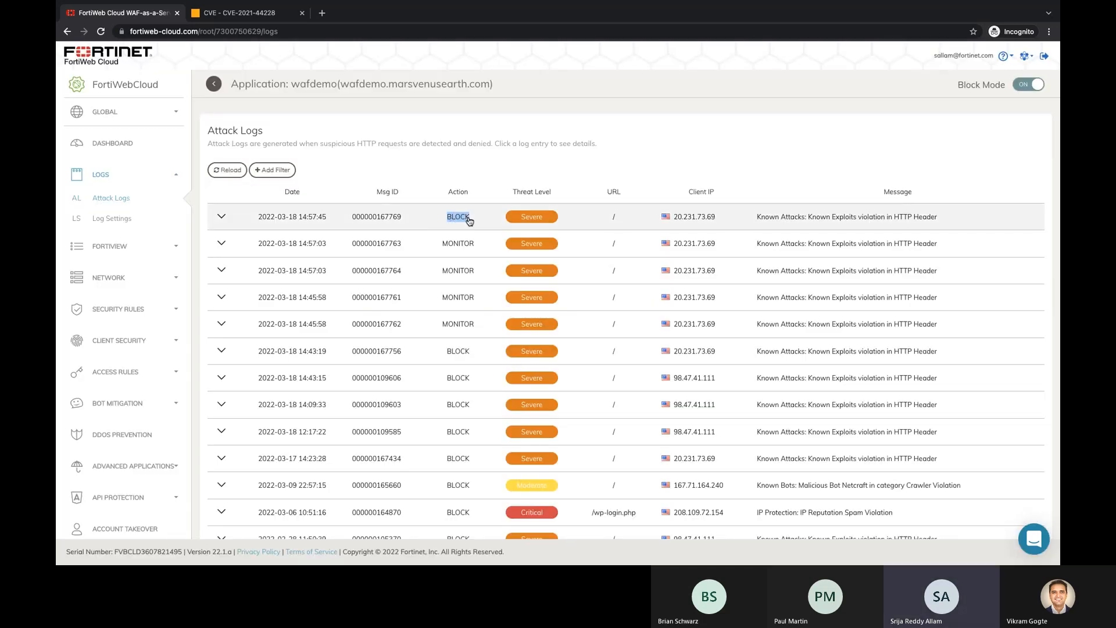
left_click(292, 216)
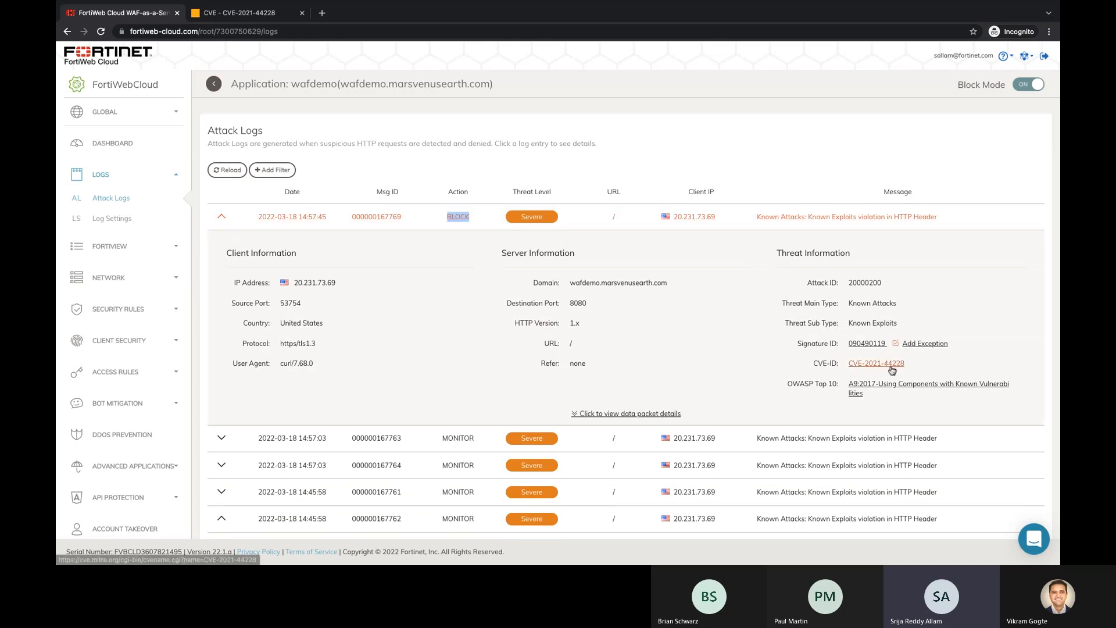
mouse_move(685, 304)
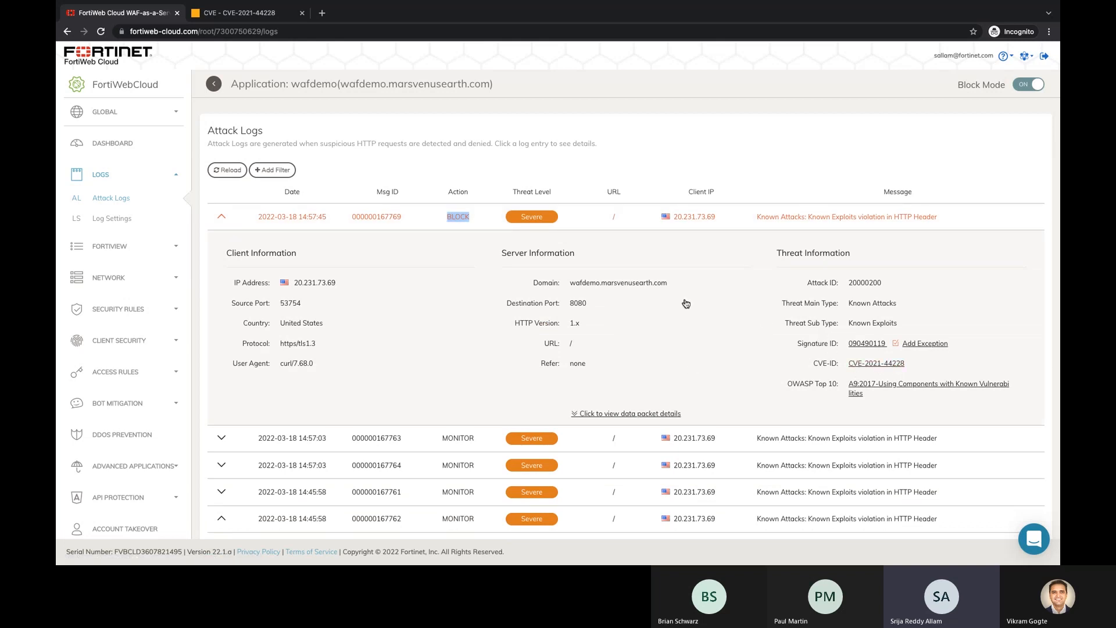